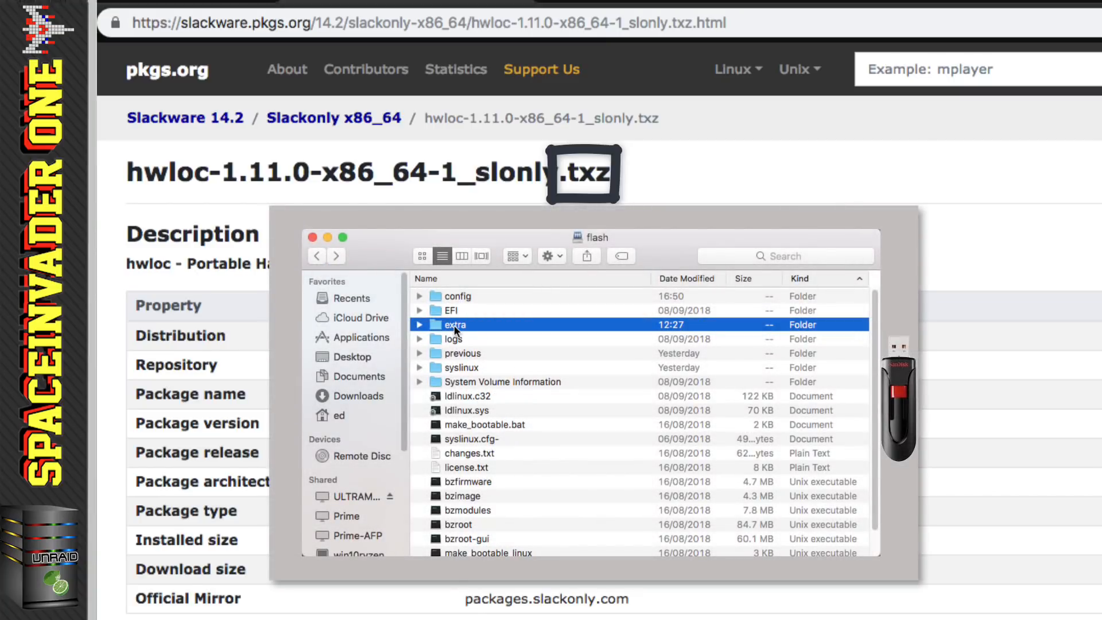
Browse the flash drive's extra folder and select the install hwloc.txt script file.
double_click(456, 324)
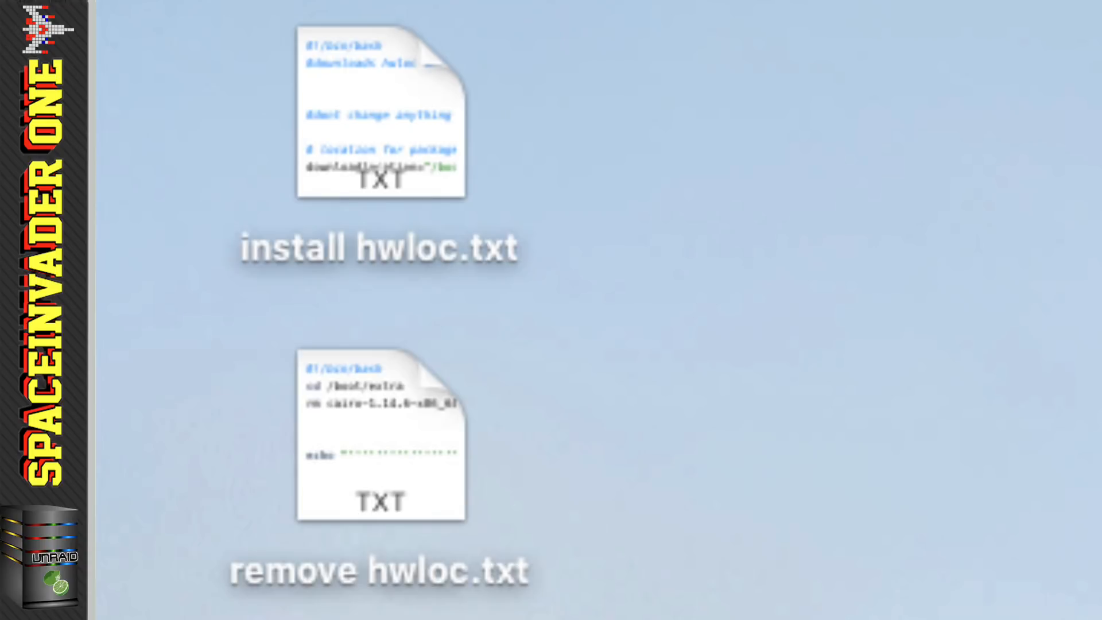
mouse_move(450, 190)
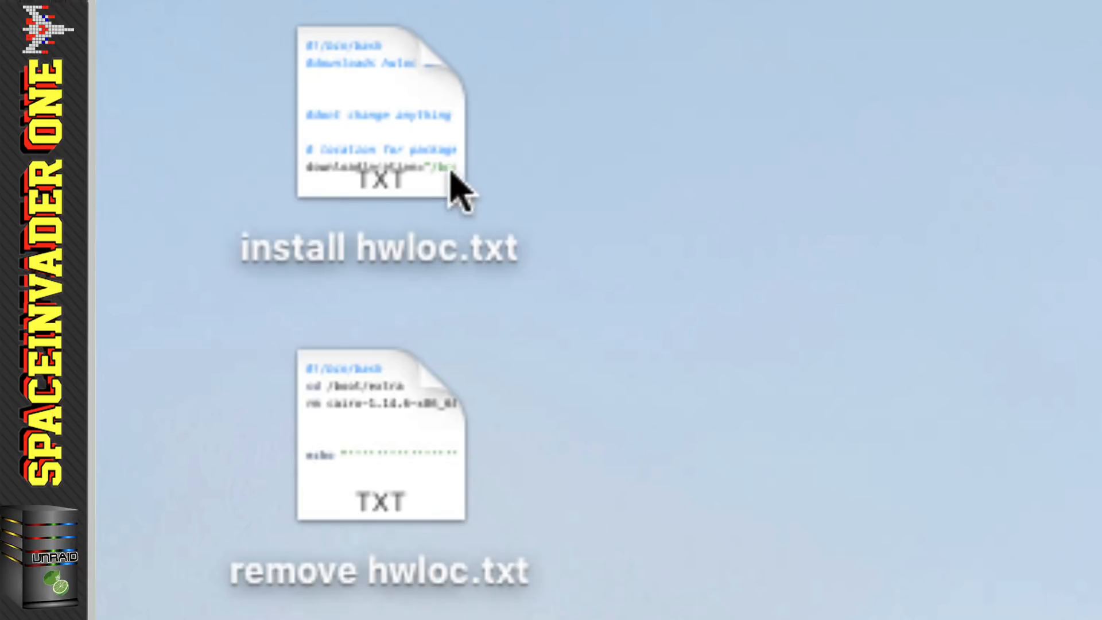
left_click(379, 112)
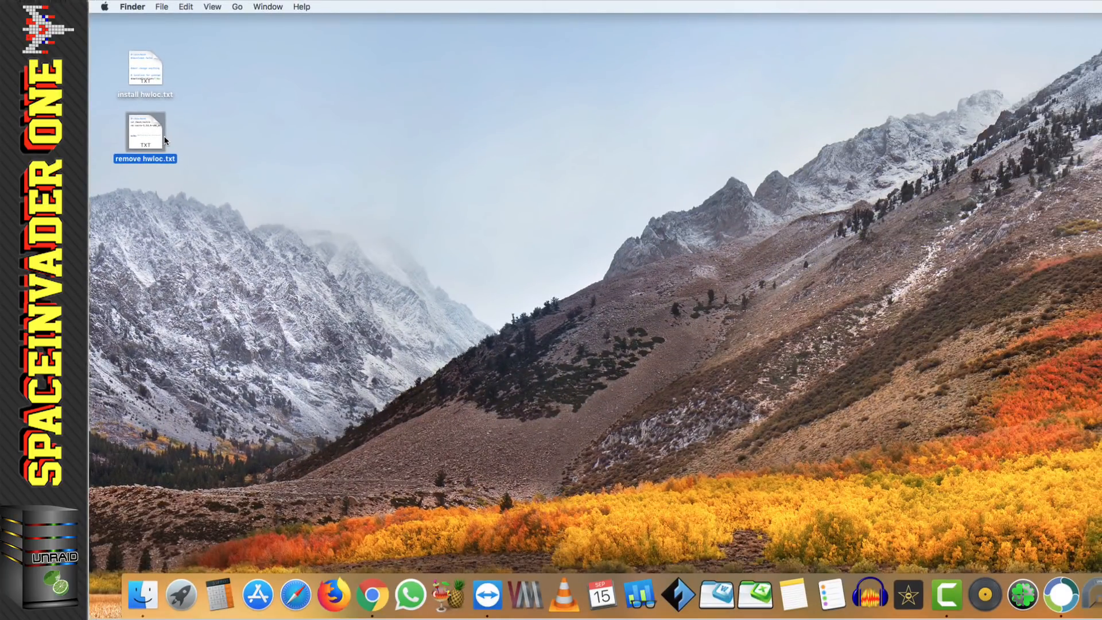
Open install hwloc.txt with TextMate to view the script.
left_click(144, 69)
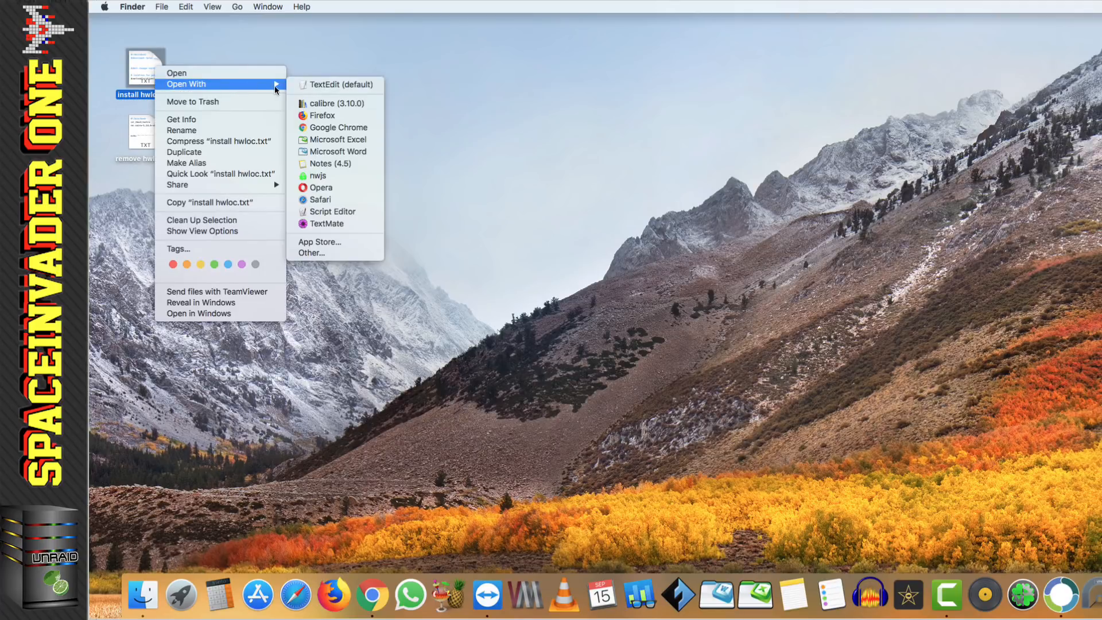
left_click(327, 223)
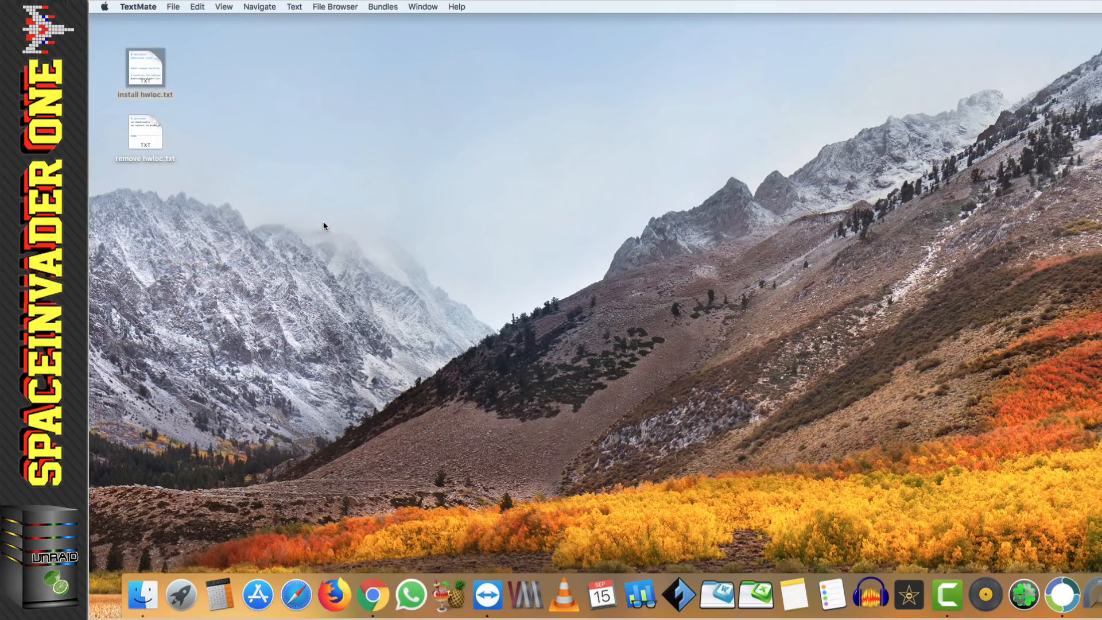
double_click(145, 68)
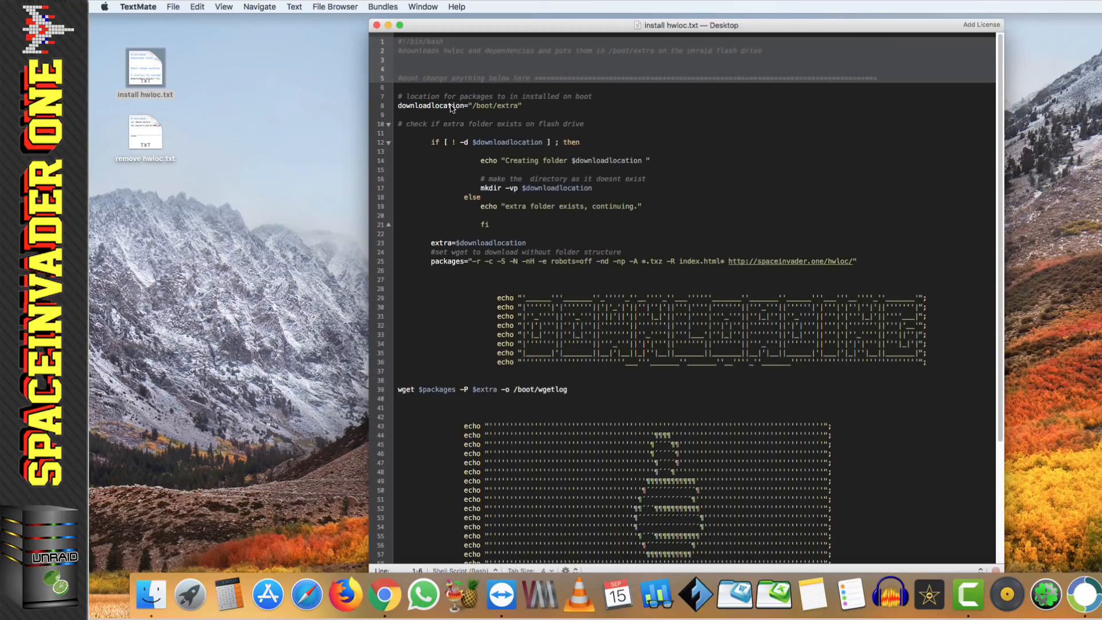
Review the script text and bring up editing actions to copy its contents.
scroll("down", 3)
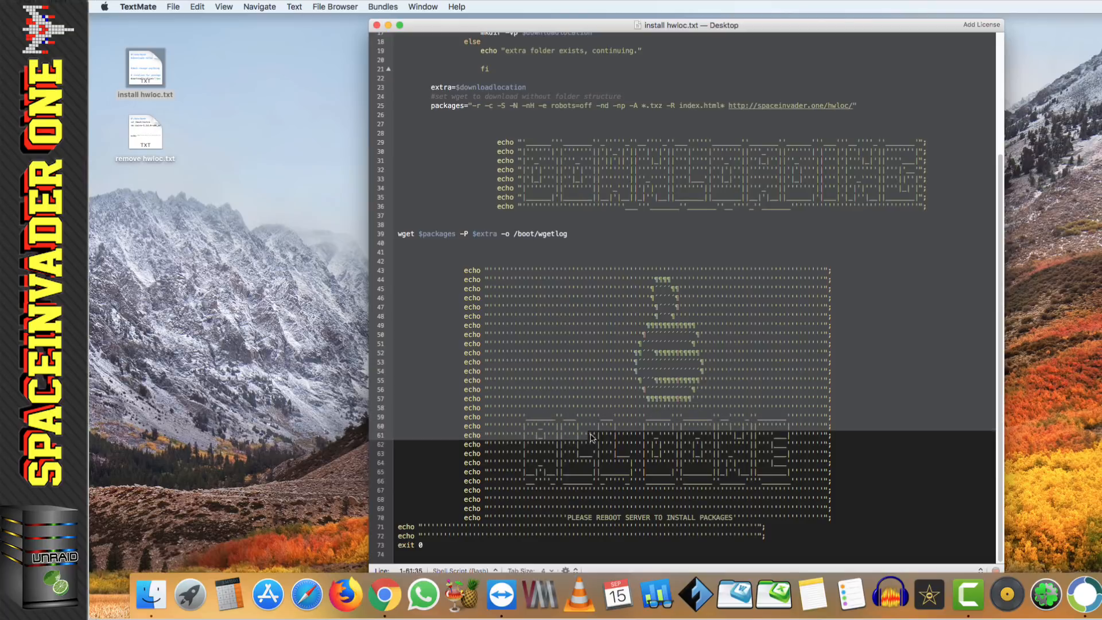
left_click(441, 536)
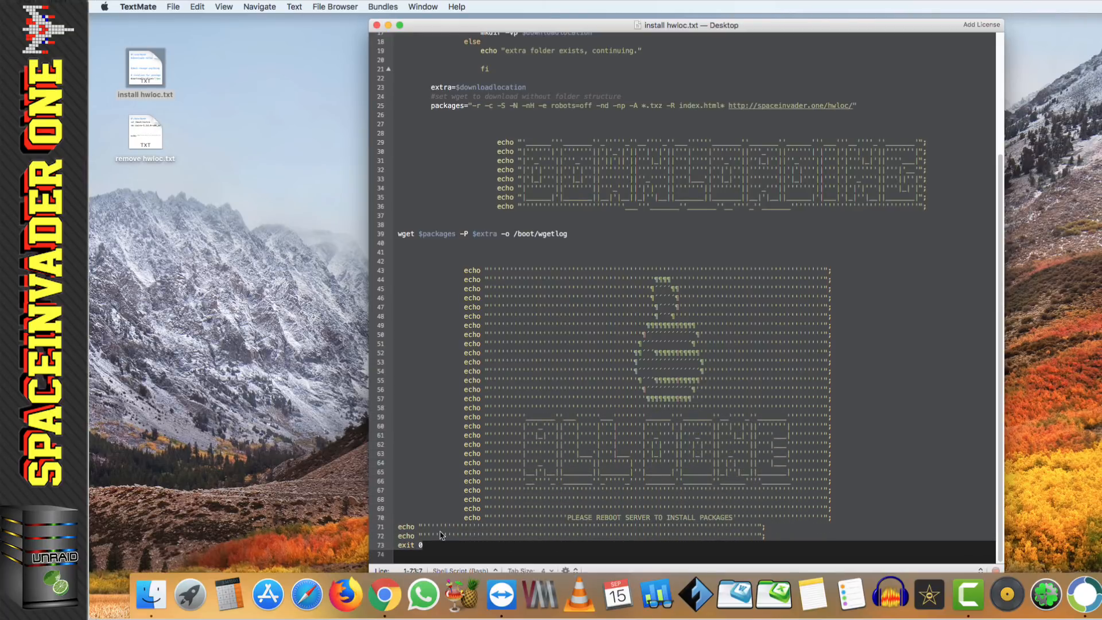
right_click(441, 536)
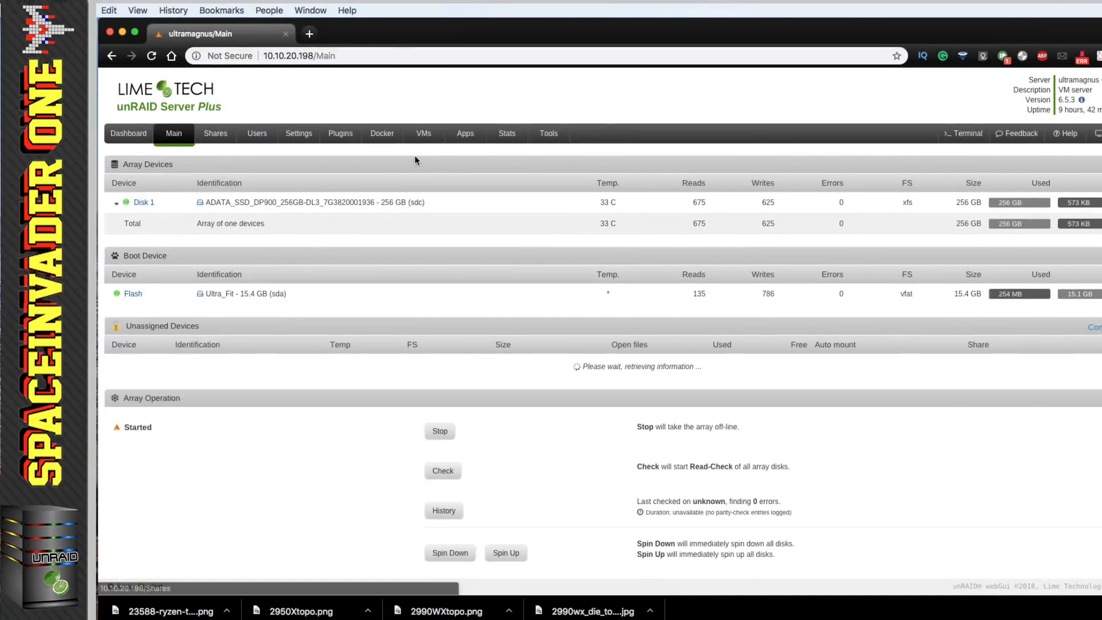
Search Apps for 'user', install the CA User Scripts plugin and head to Settings.
type("user")
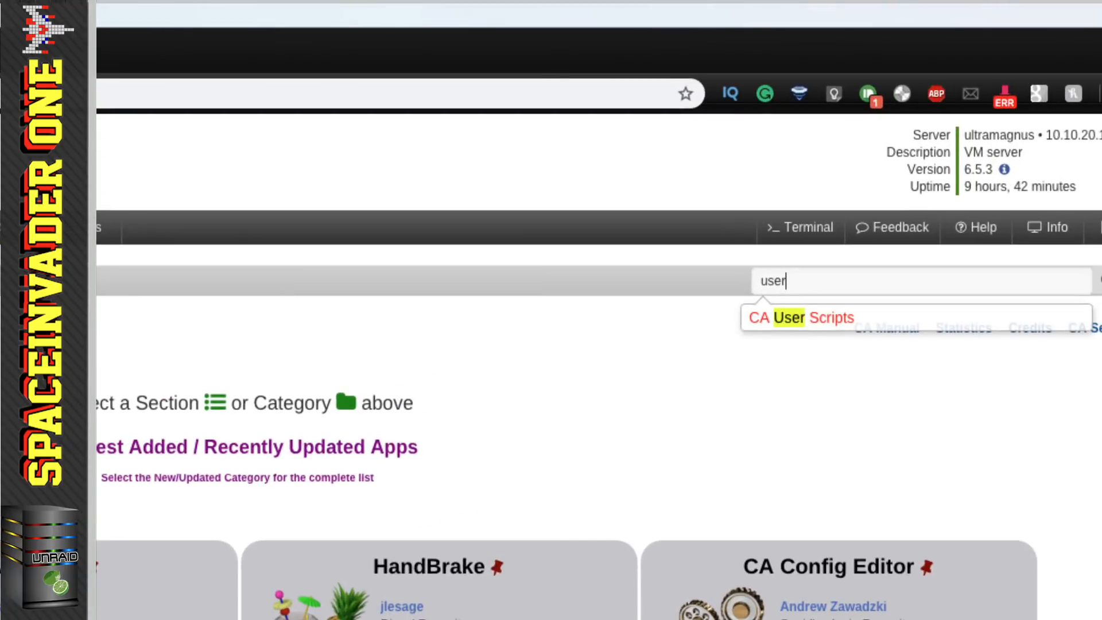
left_click(800, 317)
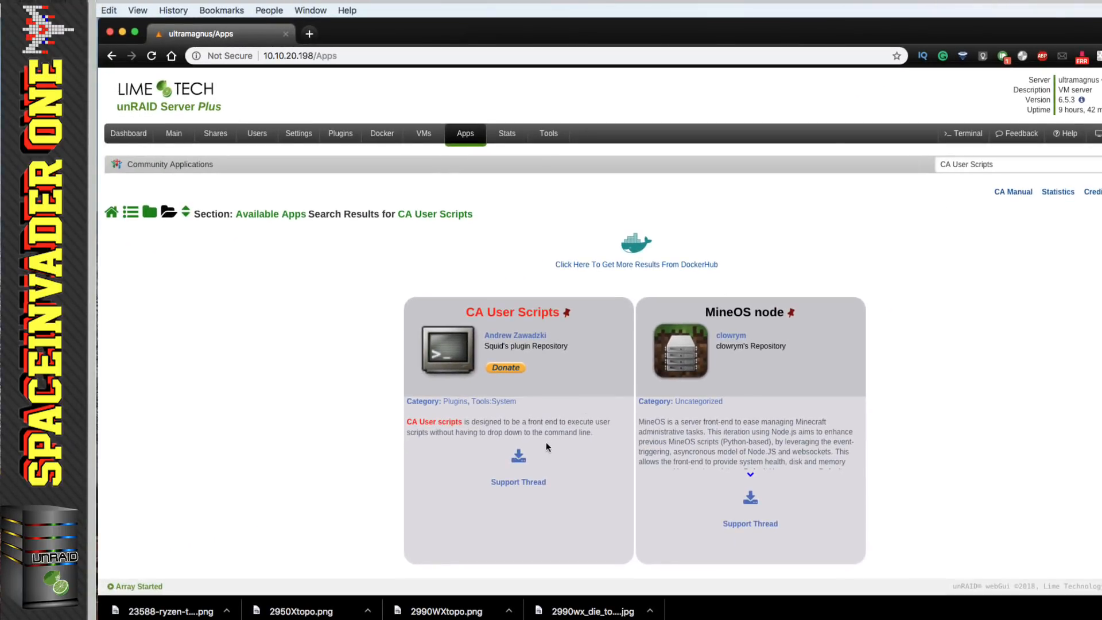
left_click(518, 454)
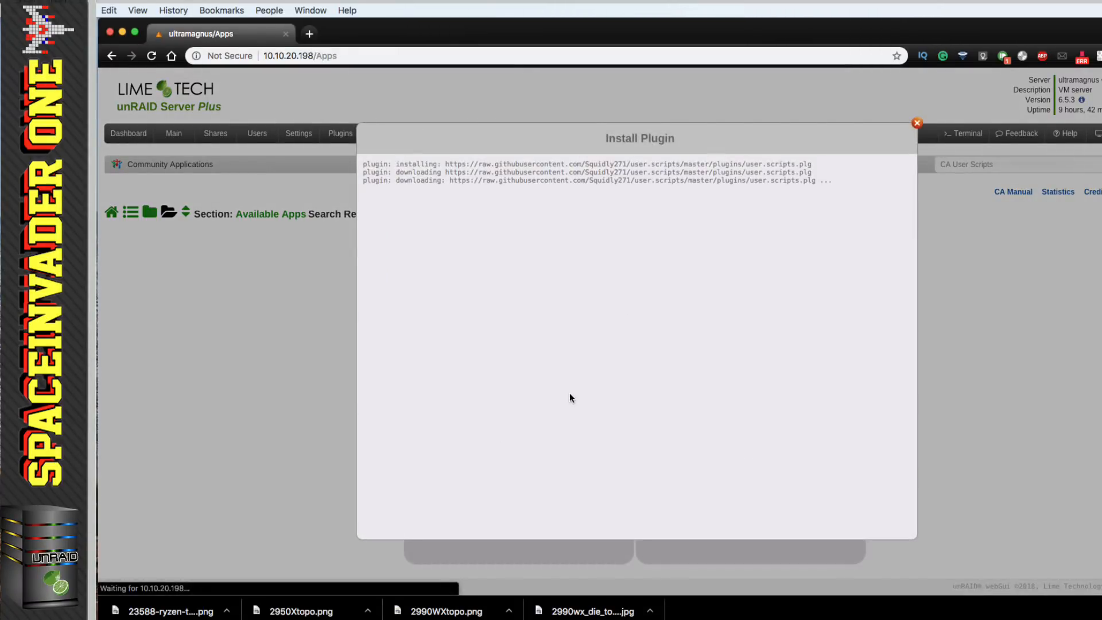
left_click(917, 123)
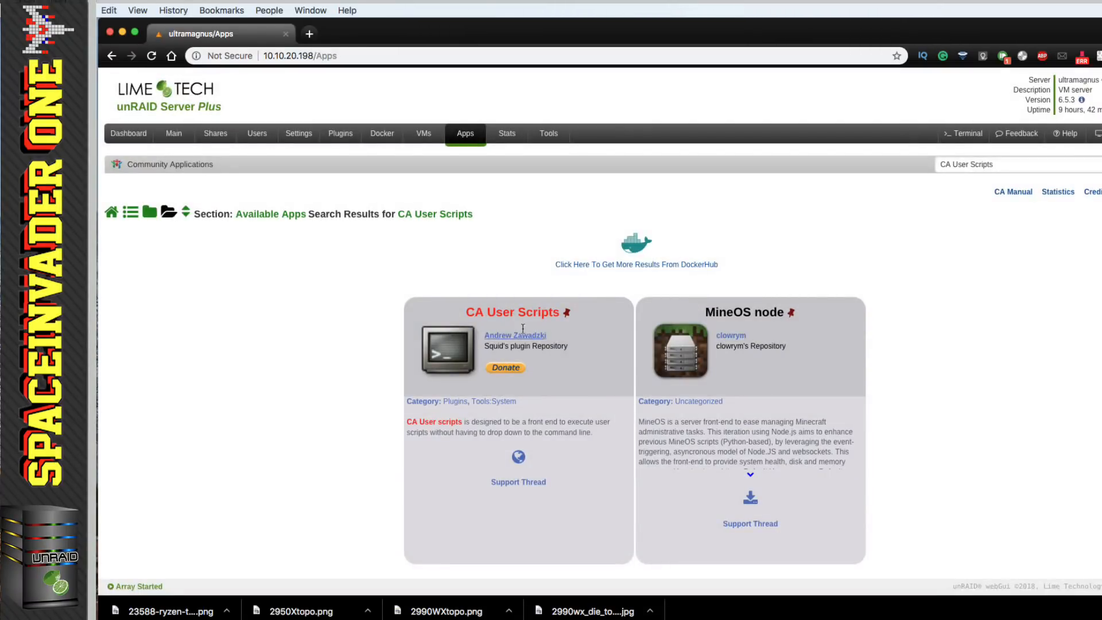
left_click(298, 134)
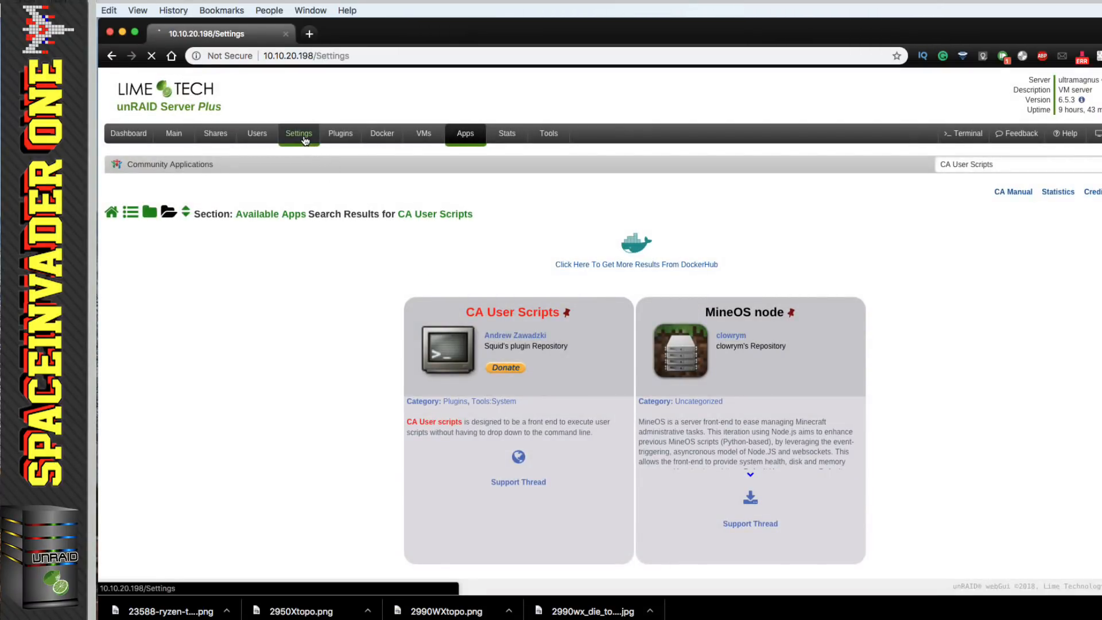
In Settings > User Scripts, add a new script named 'Install hwloc'.
left_click(299, 134)
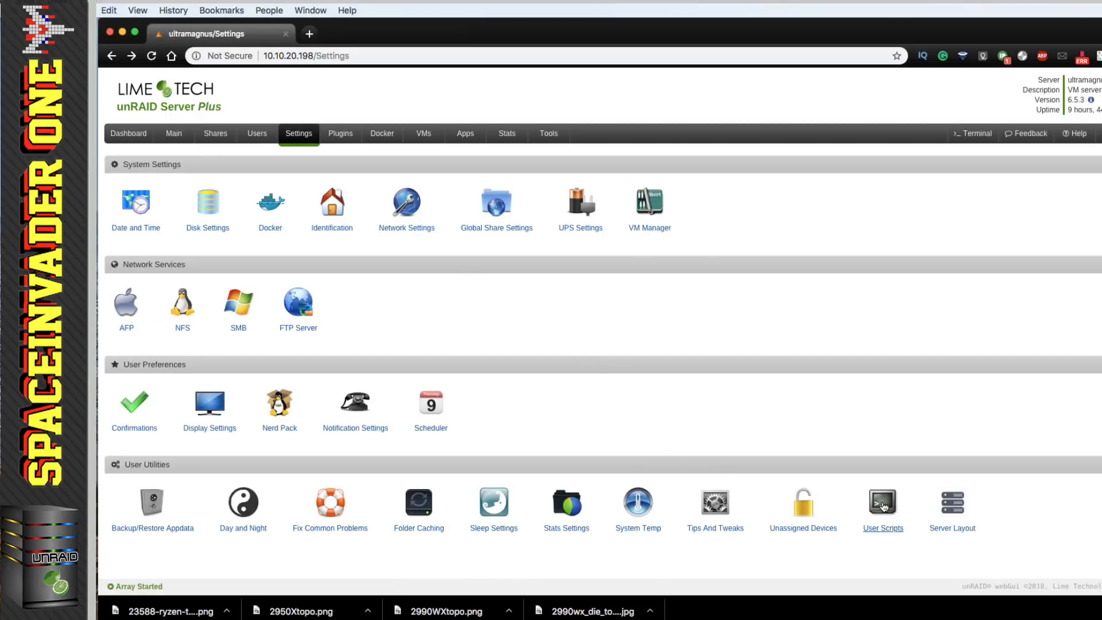
left_click(882, 502)
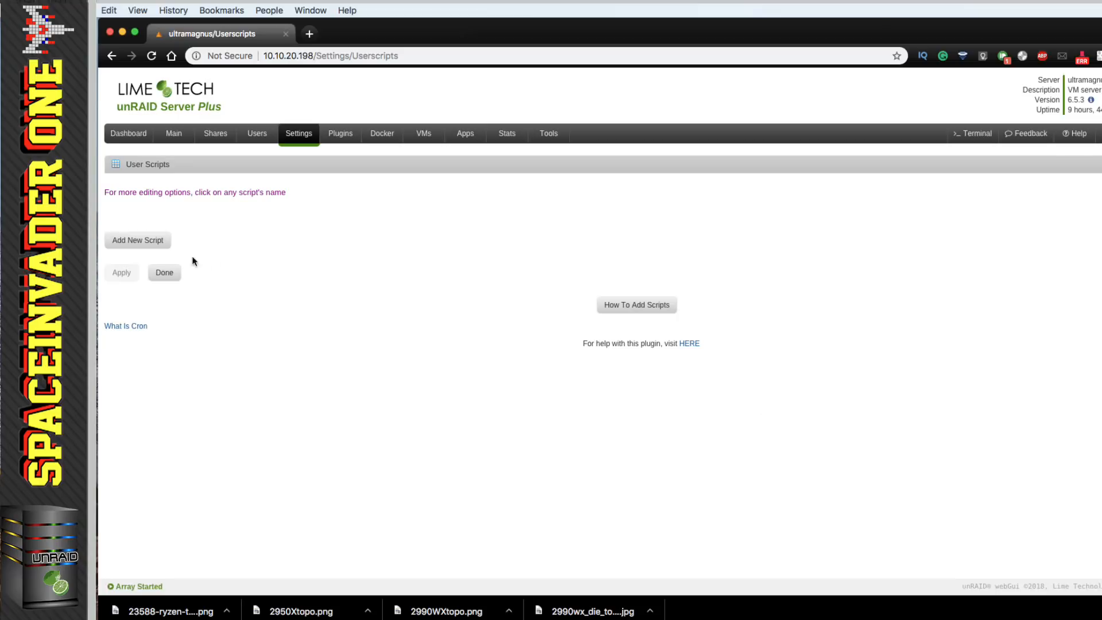
left_click(137, 240)
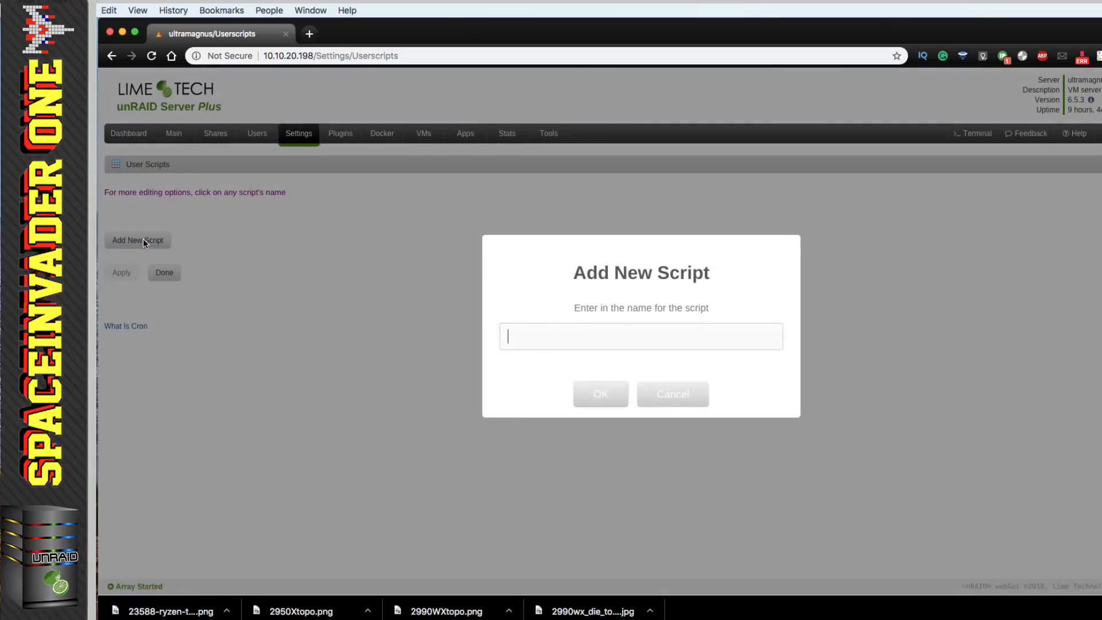
mouse_move(515, 342)
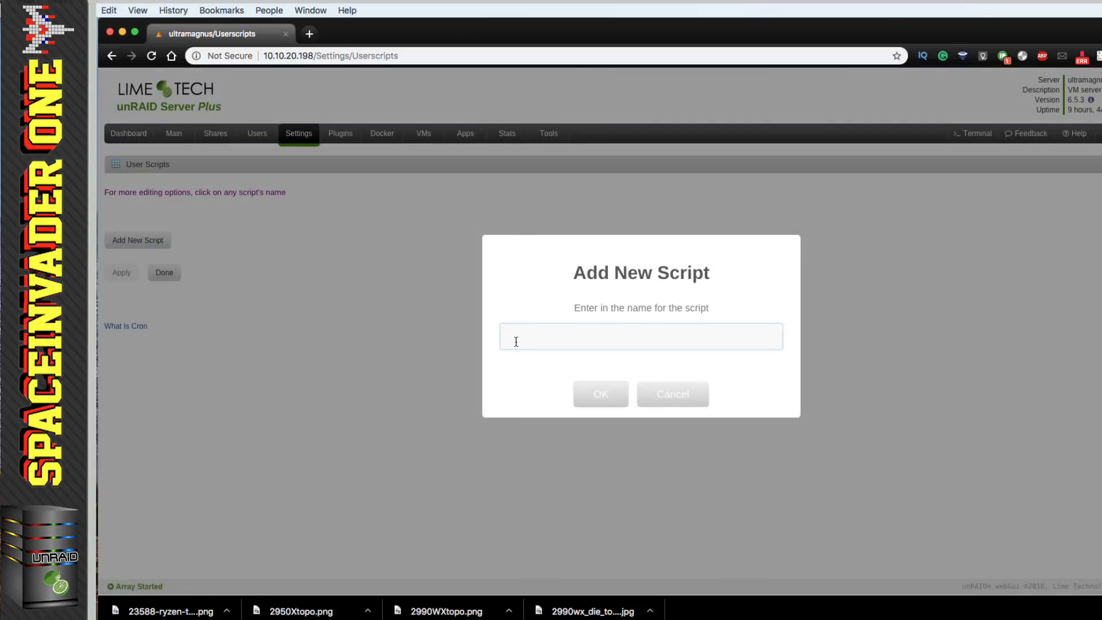
type("Install hwloc")
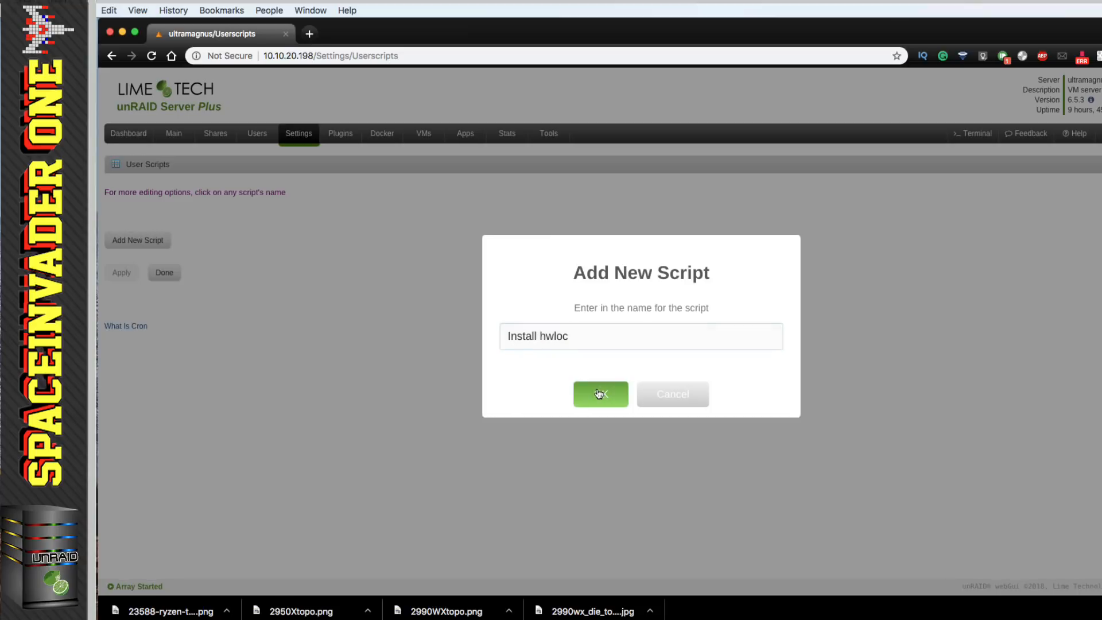
left_click(599, 393)
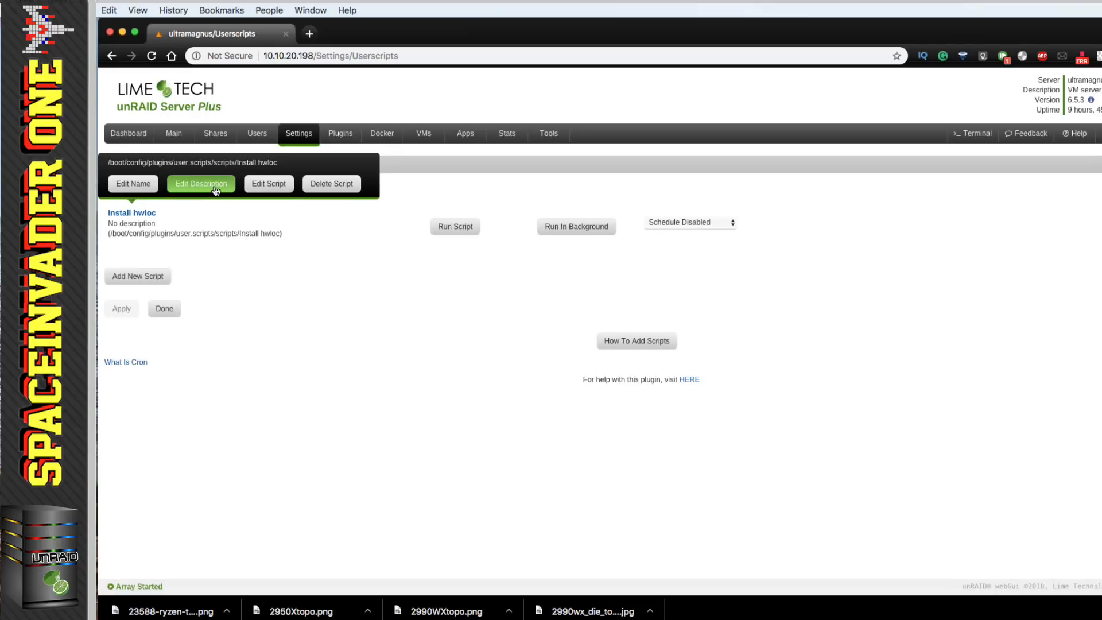
Describe the Install hwloc script as 'installs hwloc and dependencies' and save it.
left_click(201, 184)
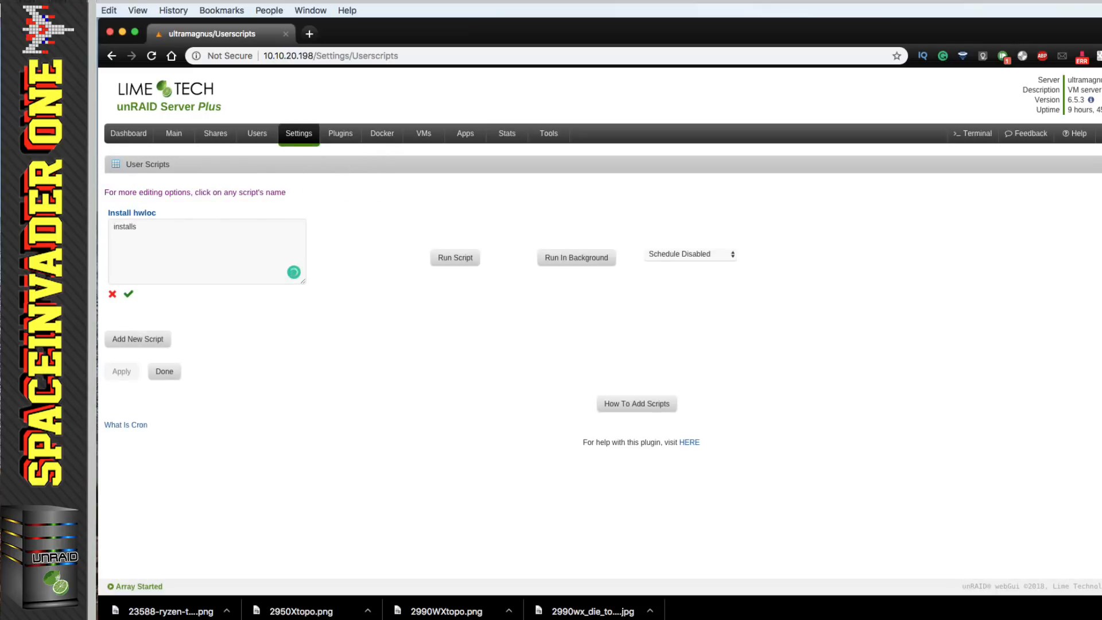
type("hwloc and dependen")
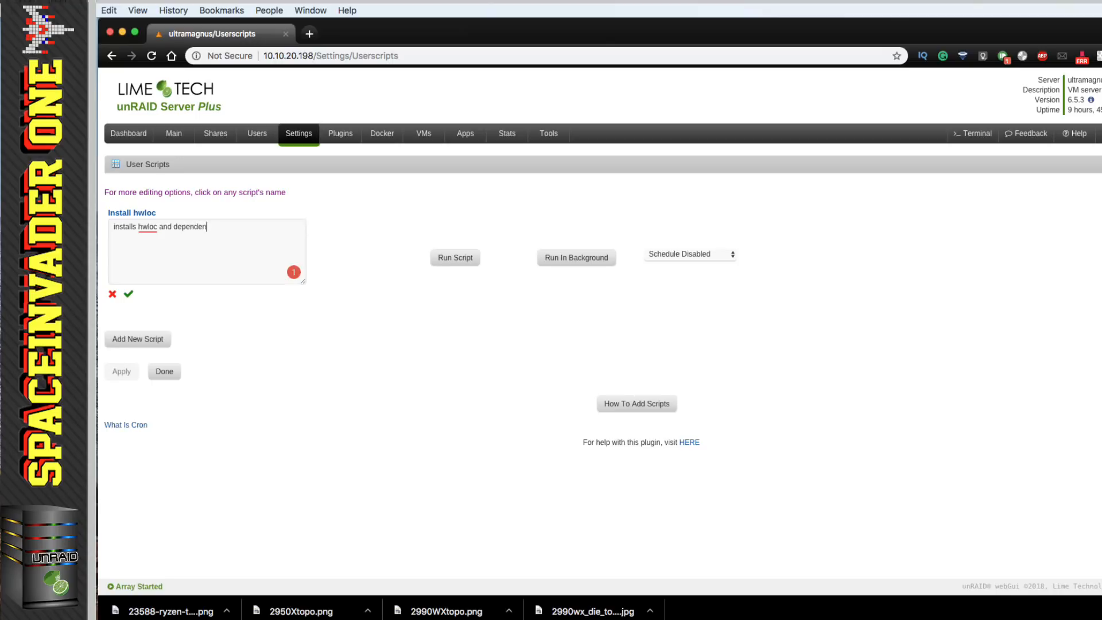
left_click(129, 294)
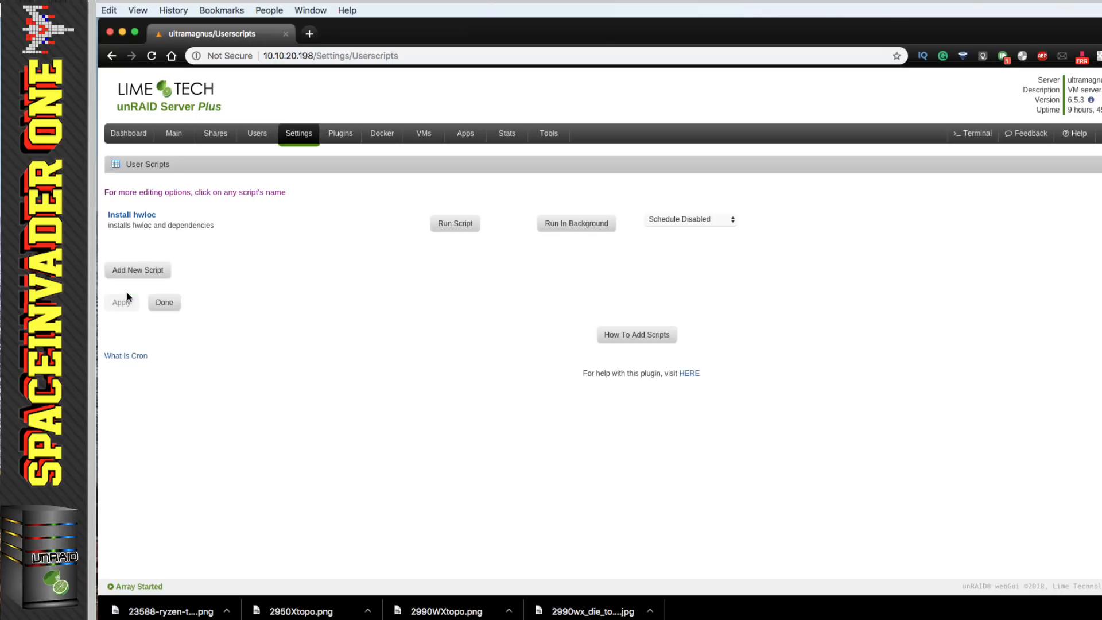
left_click(130, 214)
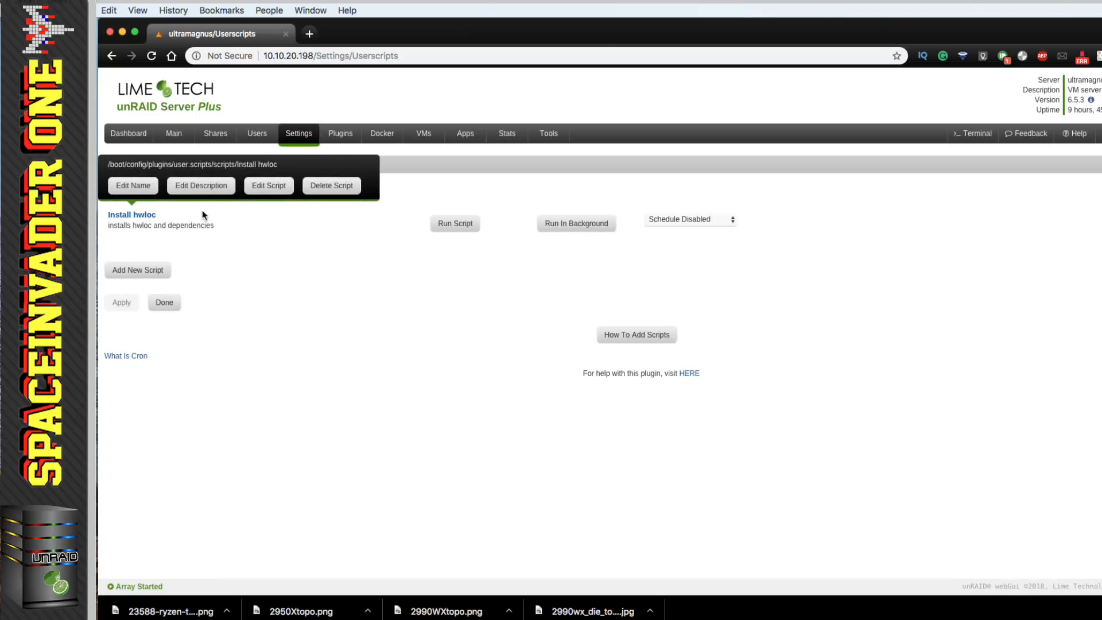
Paste the copied install commands into the Install hwloc script code.
left_click(269, 186)
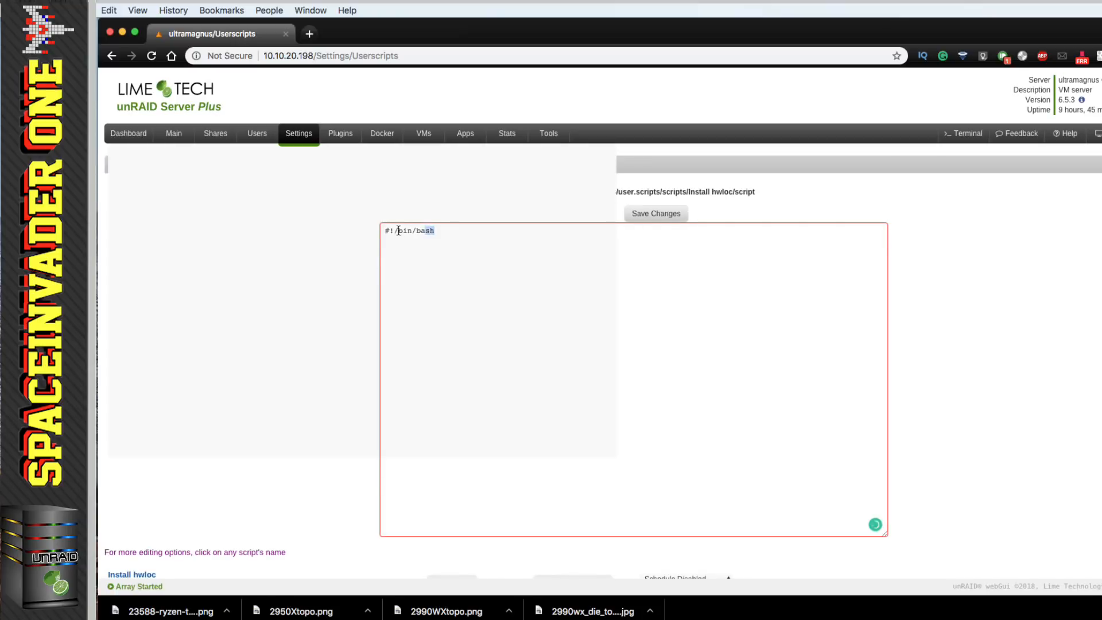
right_click(399, 230)
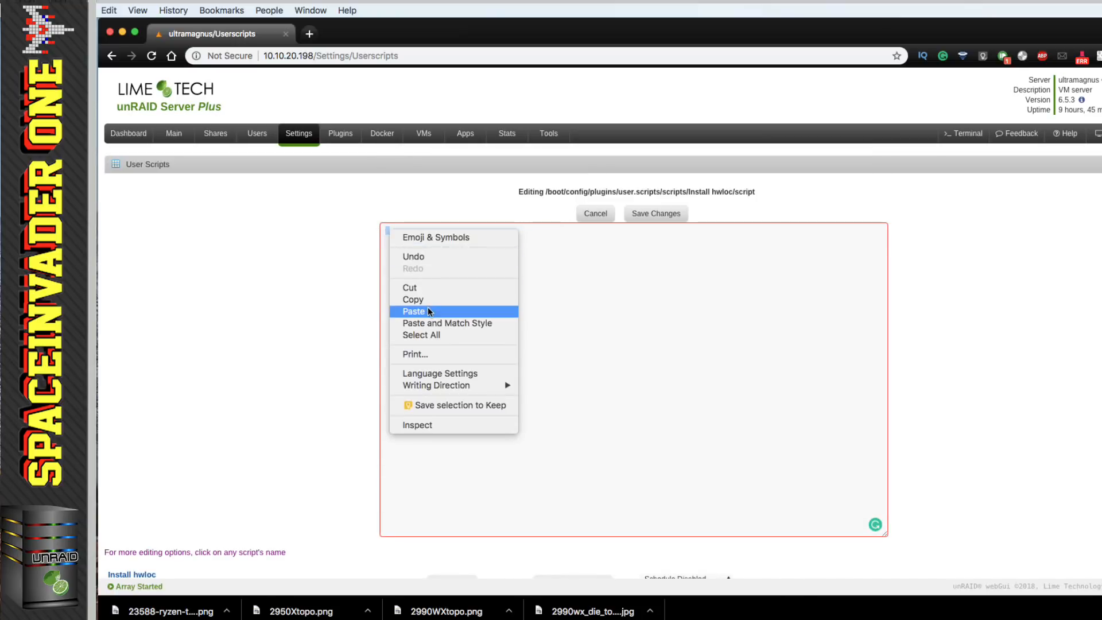
left_click(414, 311)
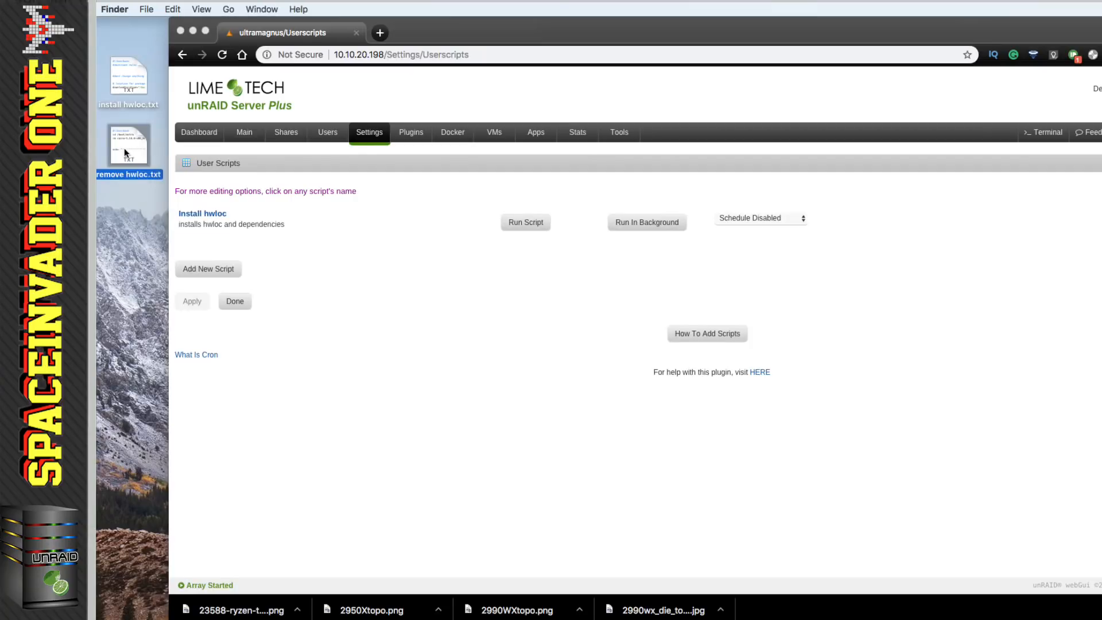
Create the 'remove hwloc' script with its description and removal commands, and save changes.
double_click(129, 145)
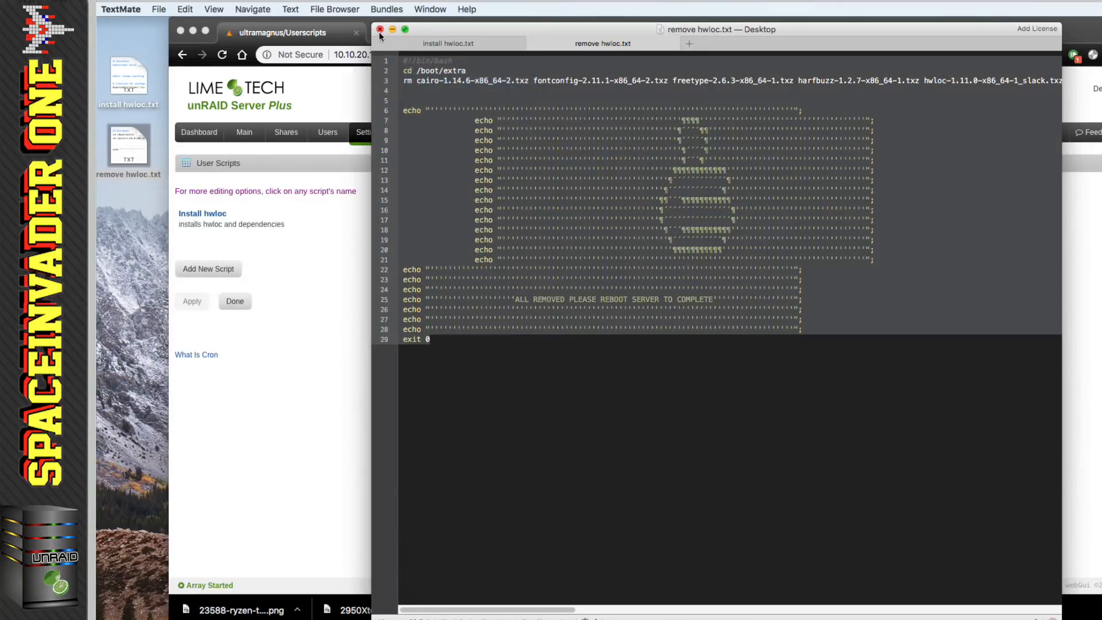
left_click(381, 28)
type("Remov")
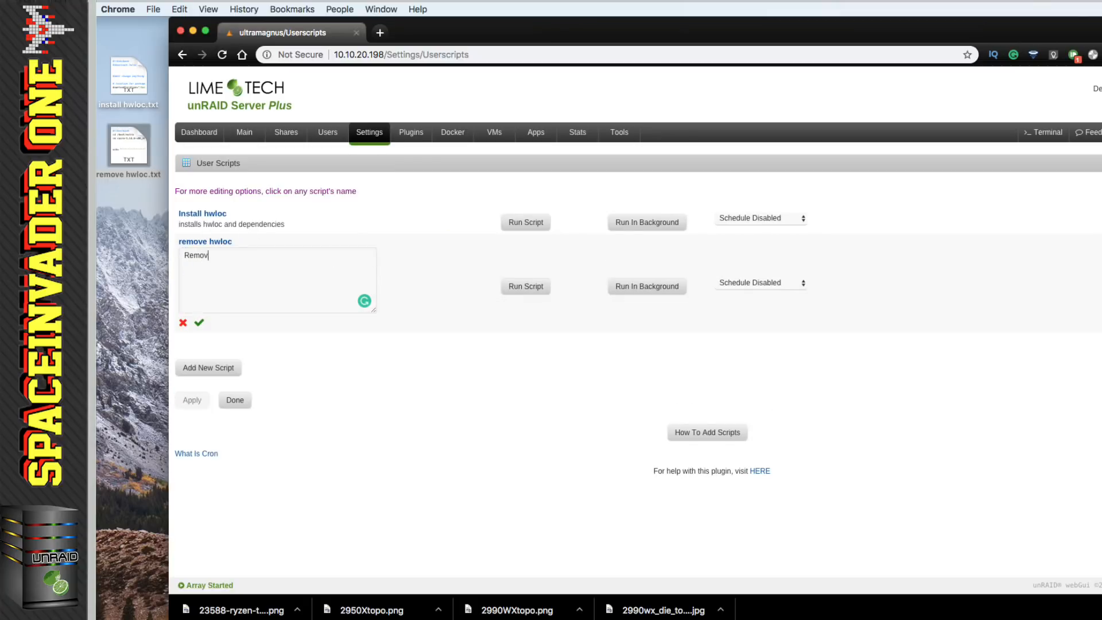
left_click(198, 322)
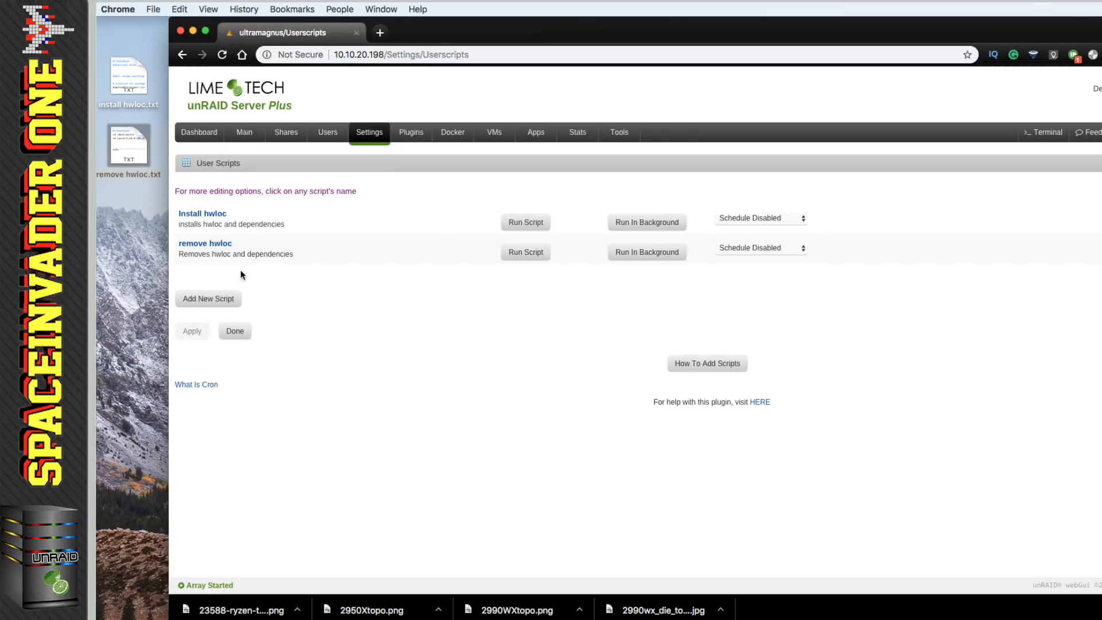
left_click(205, 244)
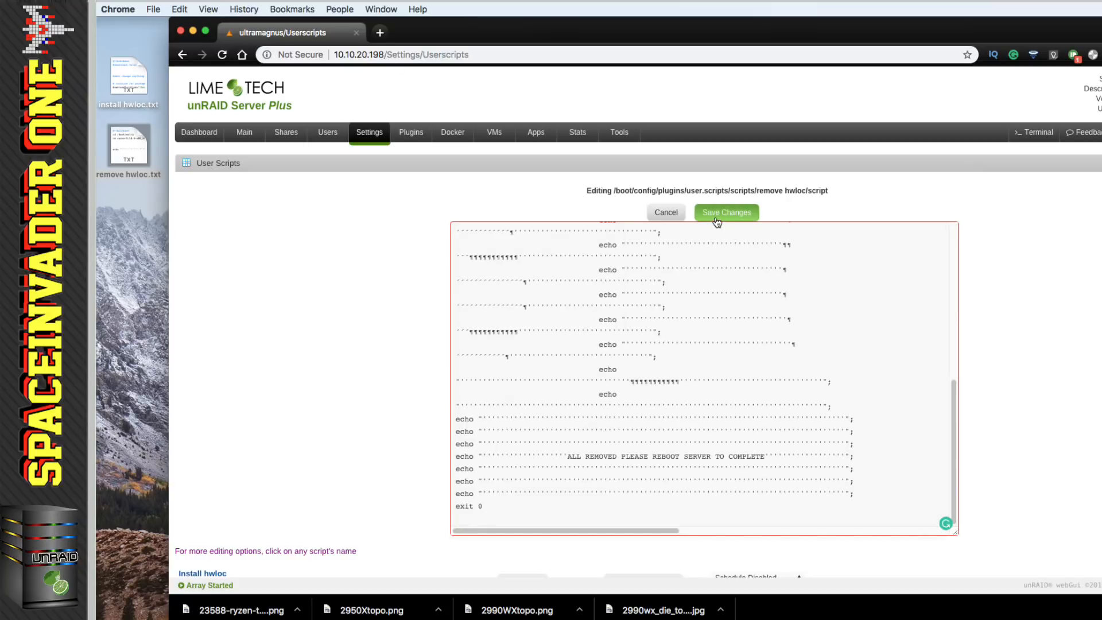
left_click(725, 212)
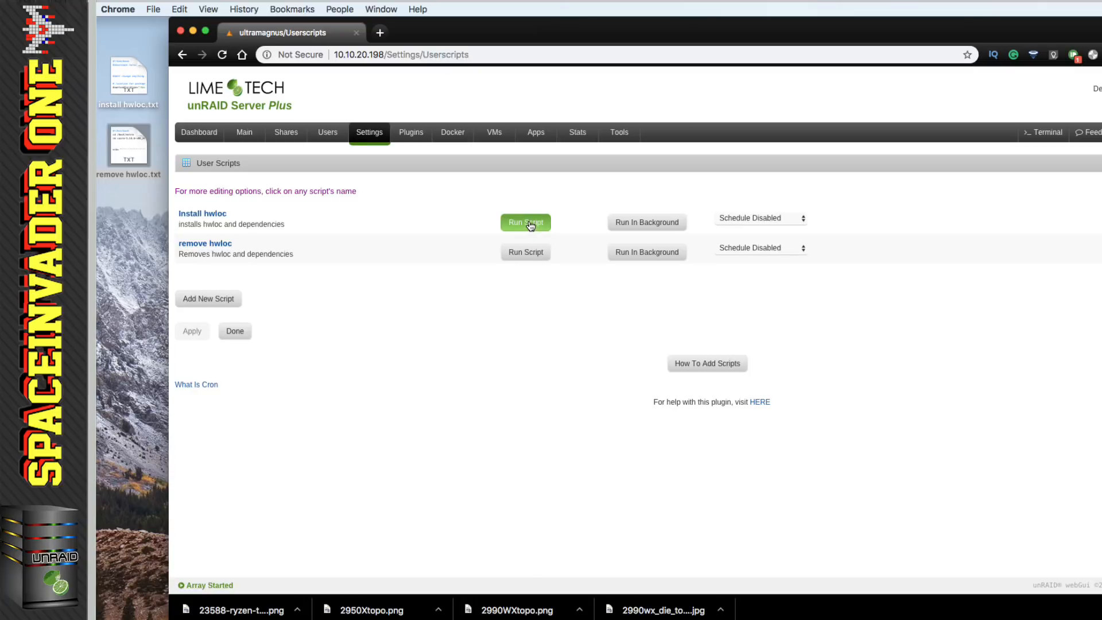
Run the Install hwloc script and dismiss its finished output window.
left_click(525, 222)
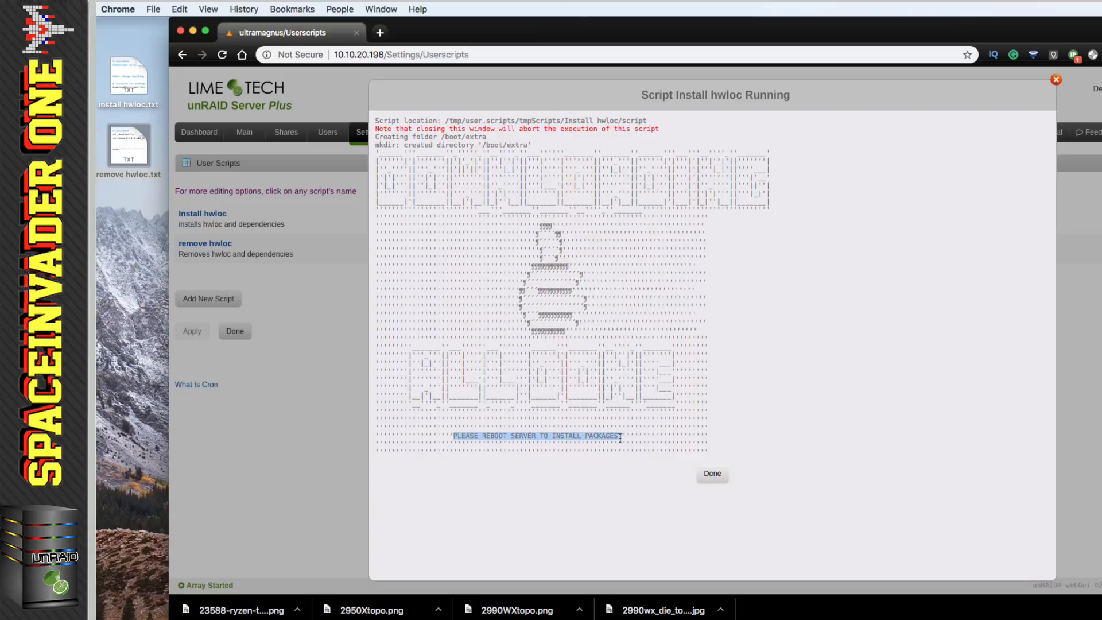
left_click(712, 474)
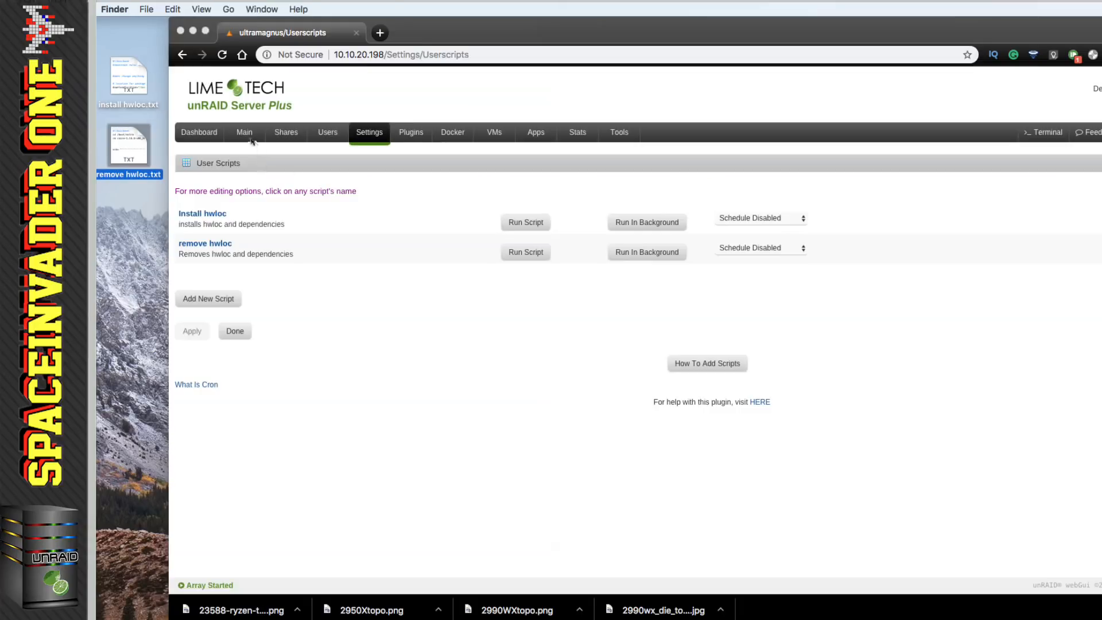
From Main's terminal, run 'lstopo /mnt/user/appdata/topology.png' to generate the topology image.
left_click(518, 496)
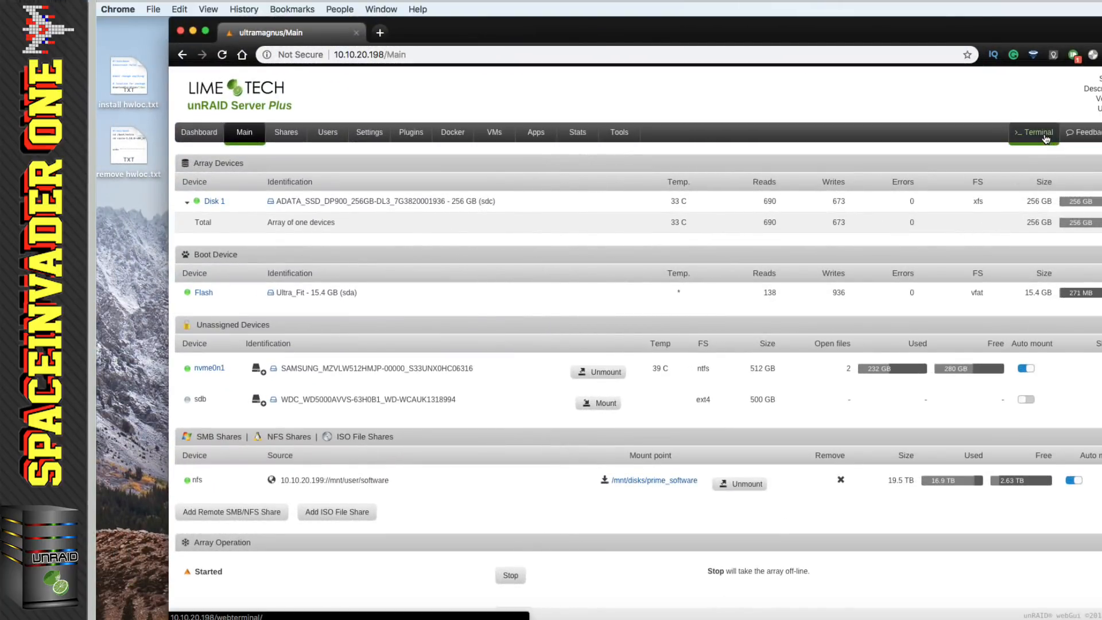
left_click(1034, 132)
type("ls")
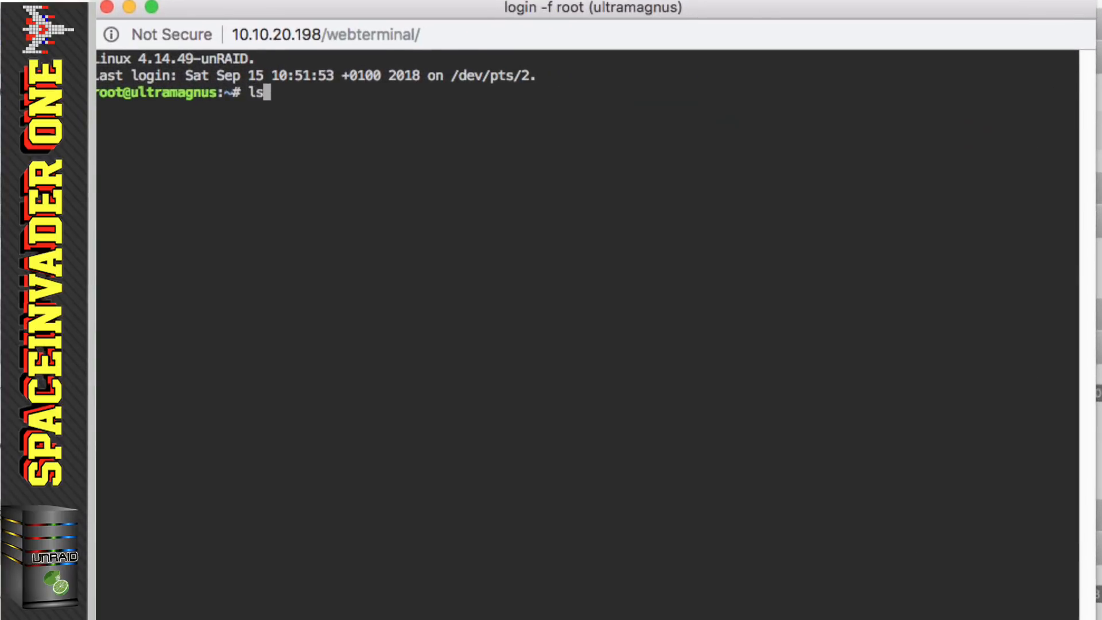
type("topo")
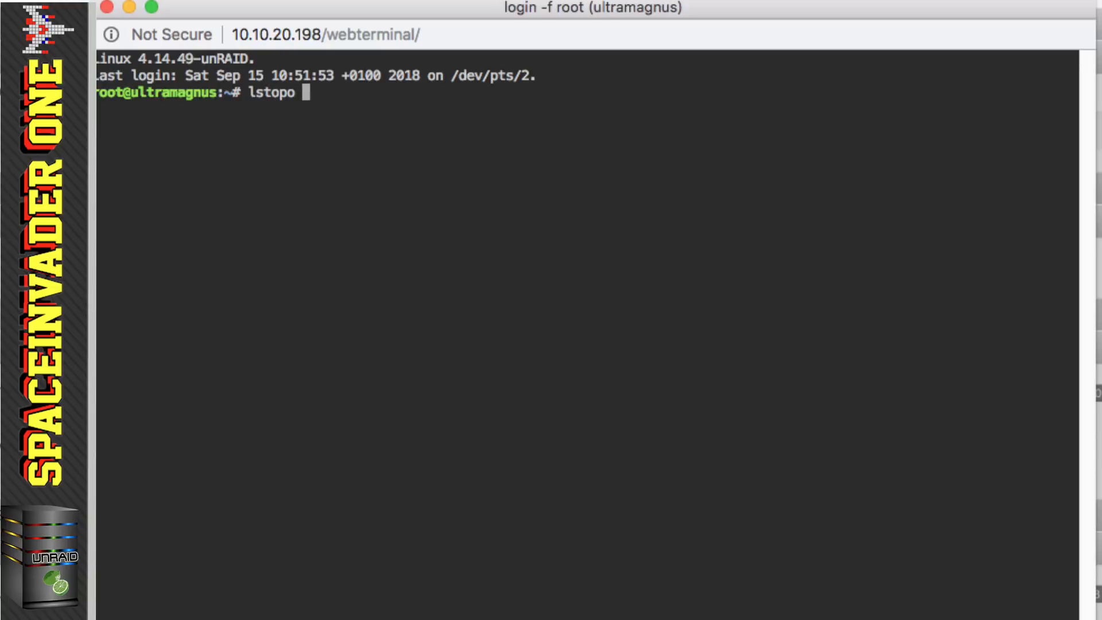
type("/")
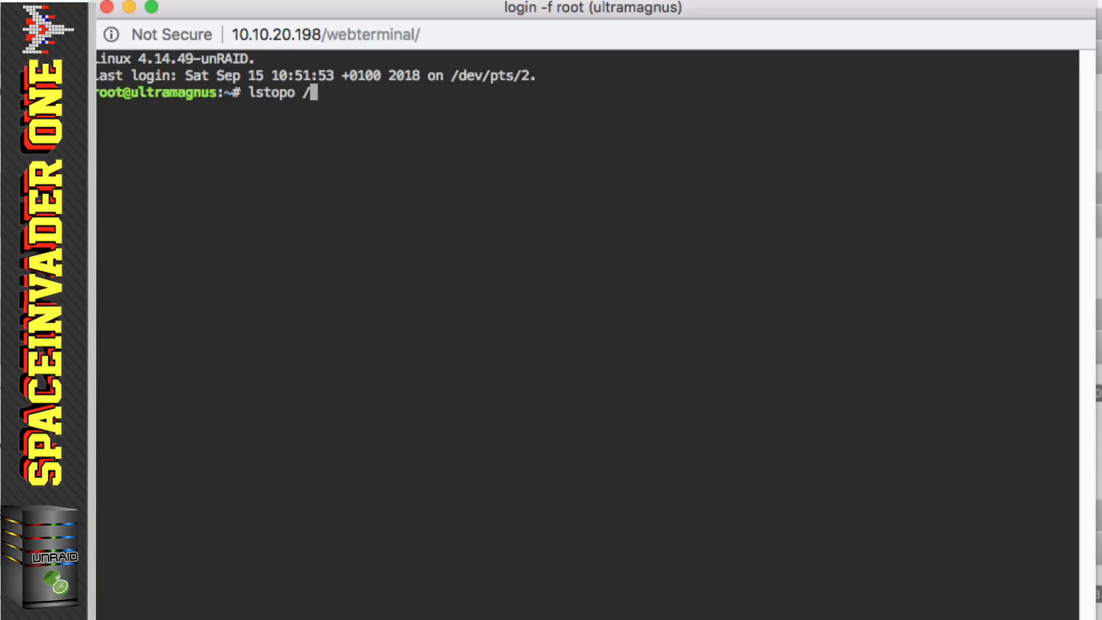
type("mnt/")
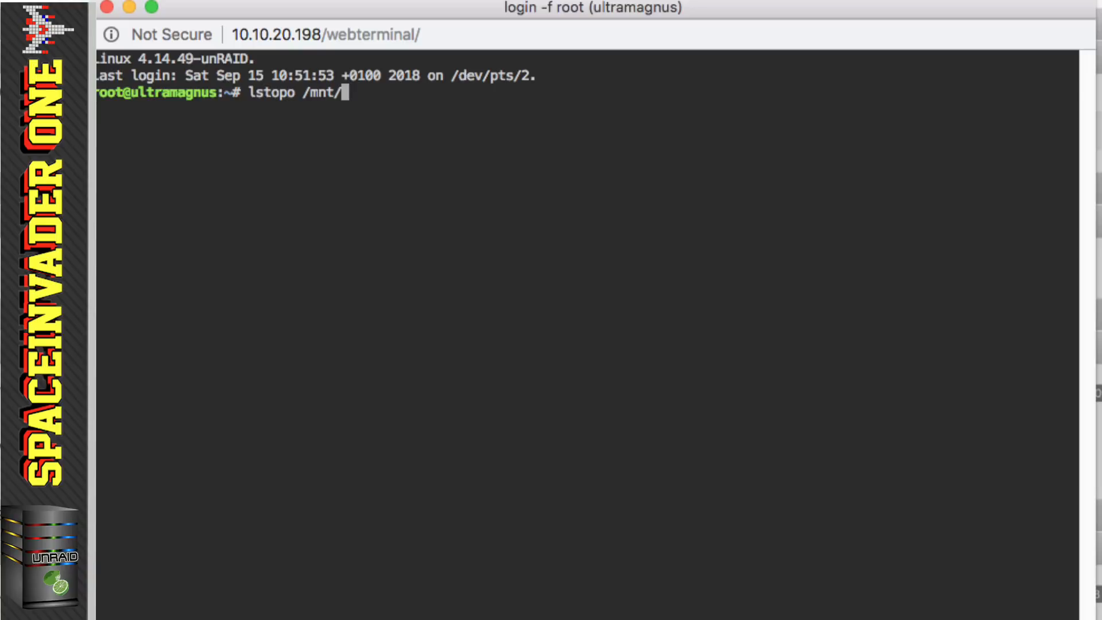
type("user/")
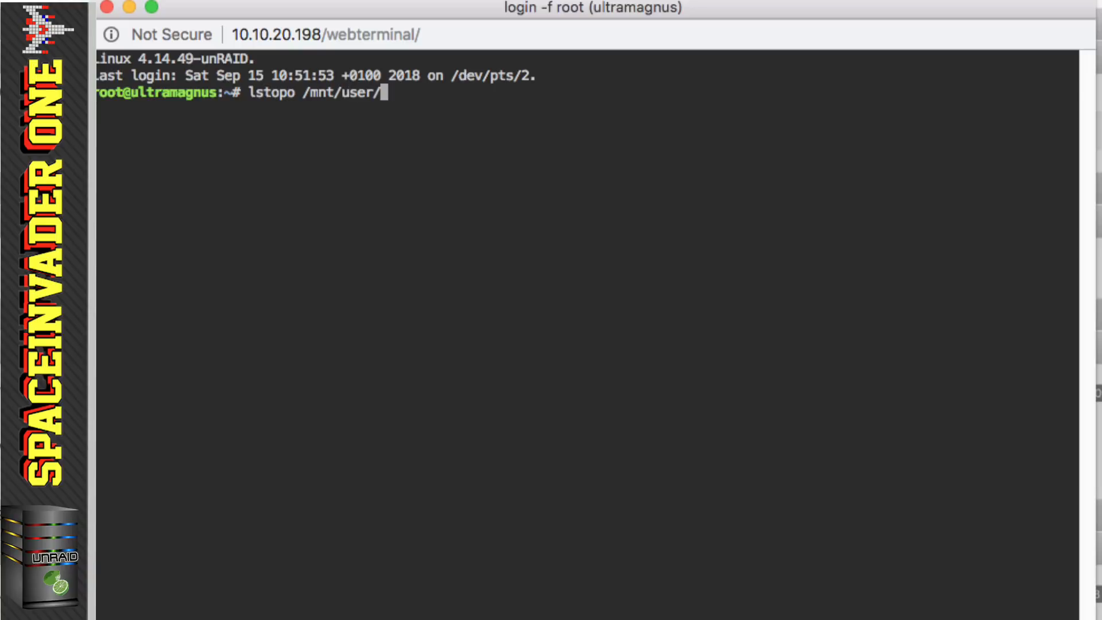
type("appdata/")
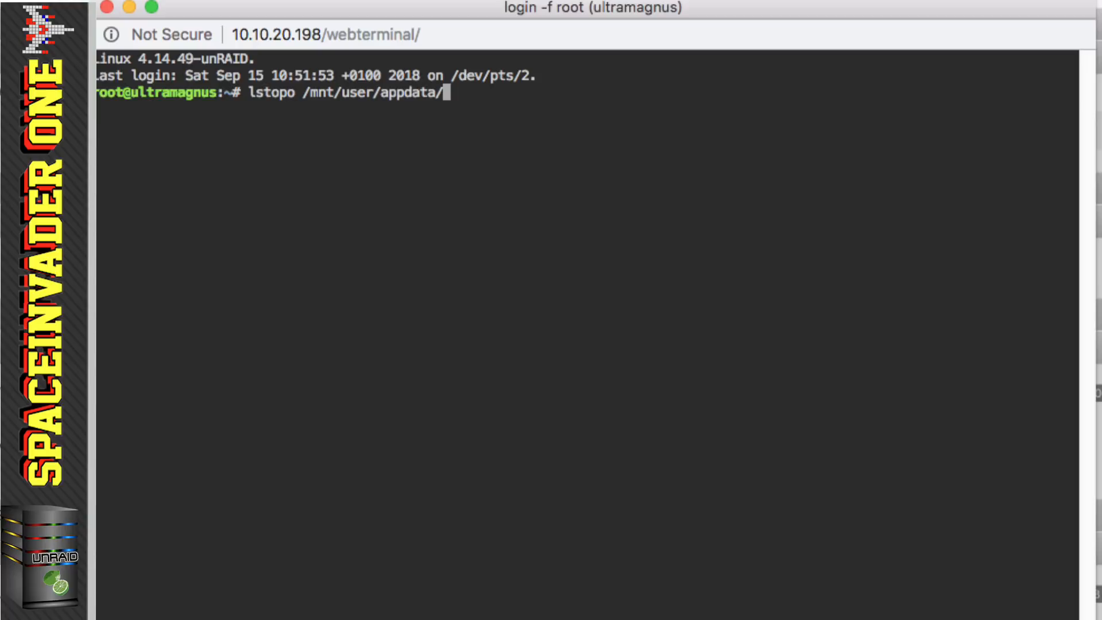
type("topolog")
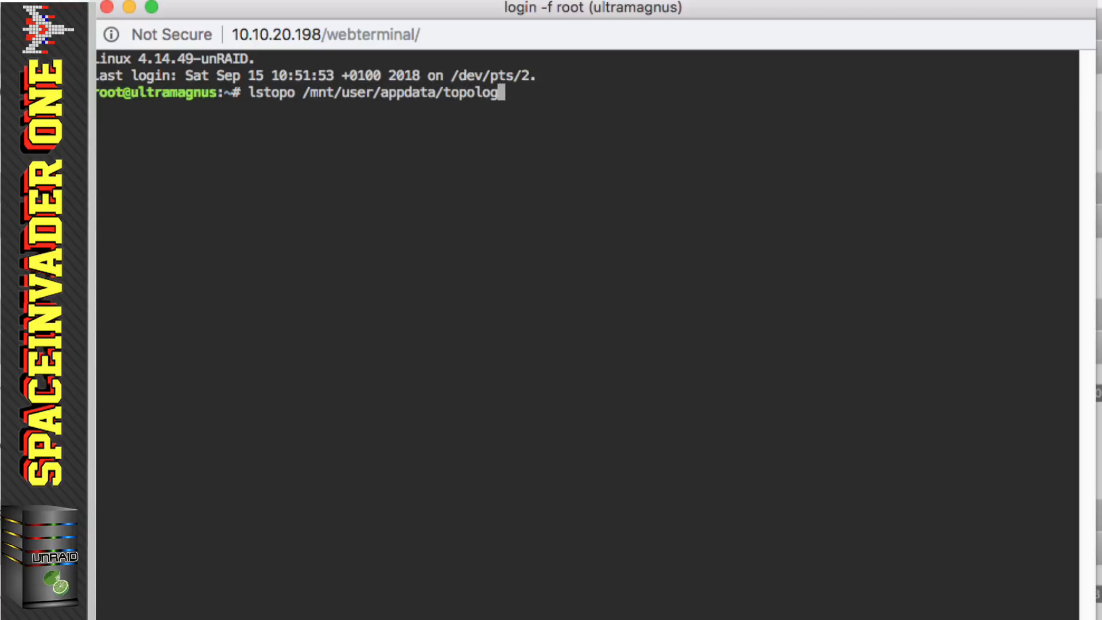
type("y.png")
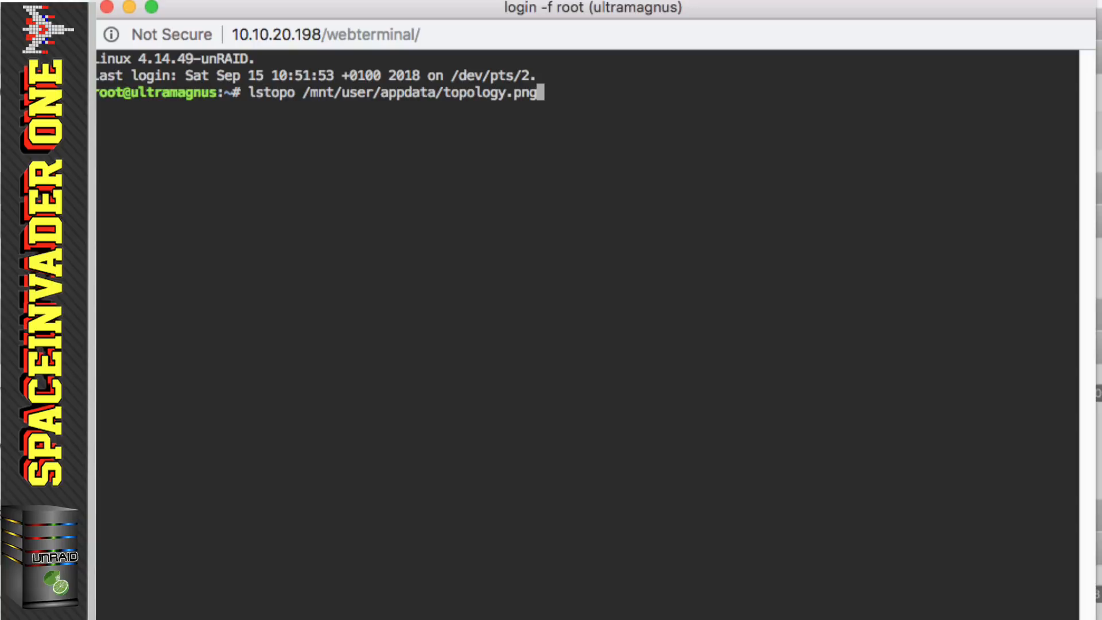
key("Return")
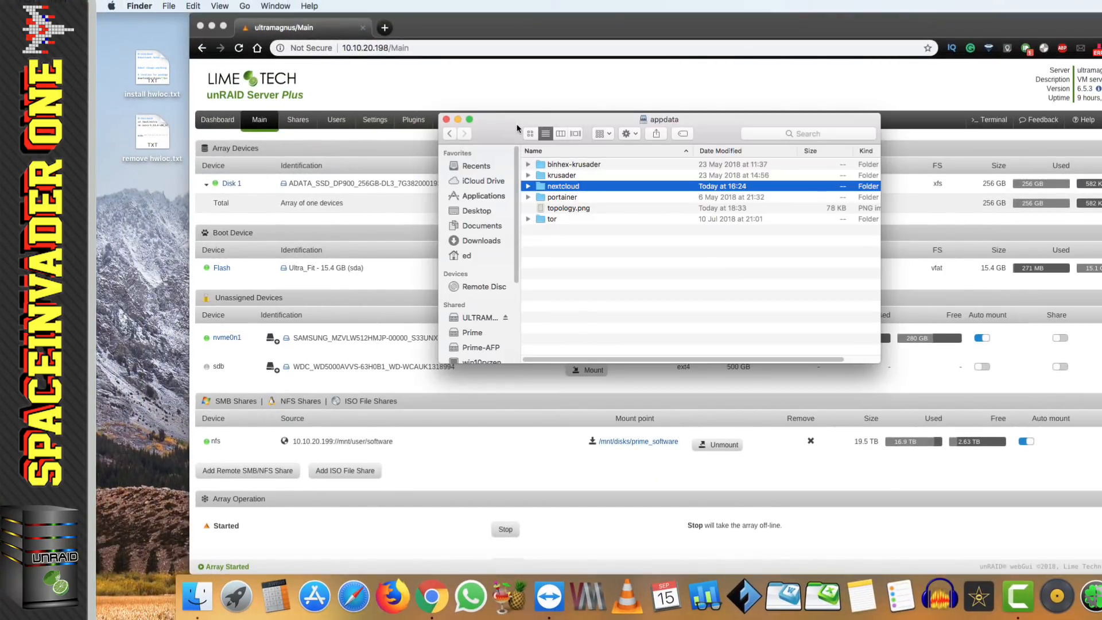
Open topology.png from the appdata share in Finder.
left_click(568, 208)
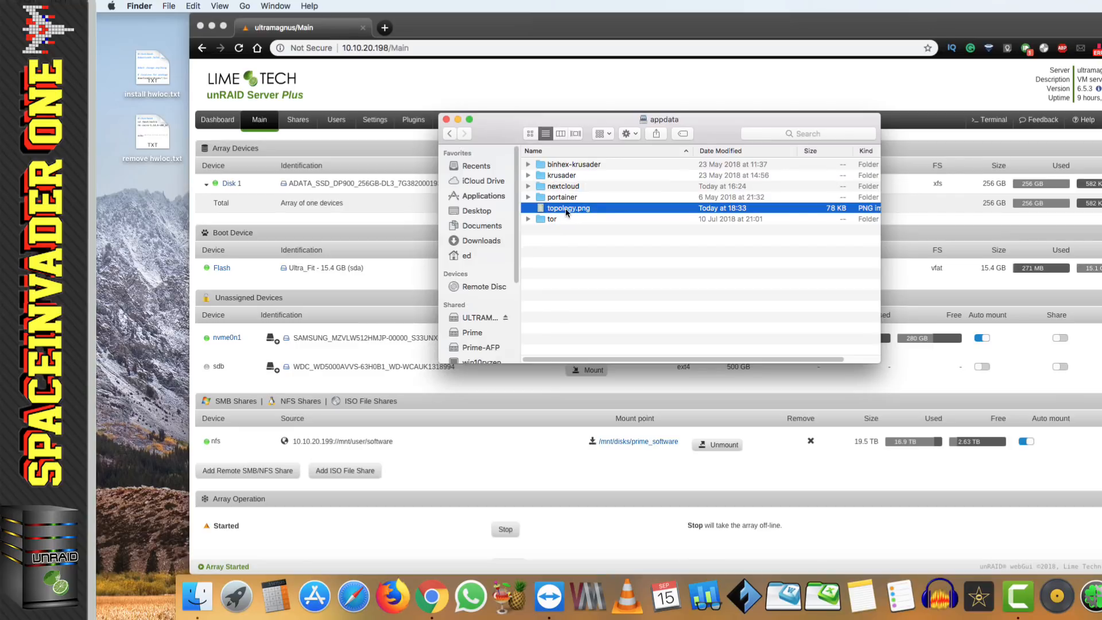
double_click(568, 208)
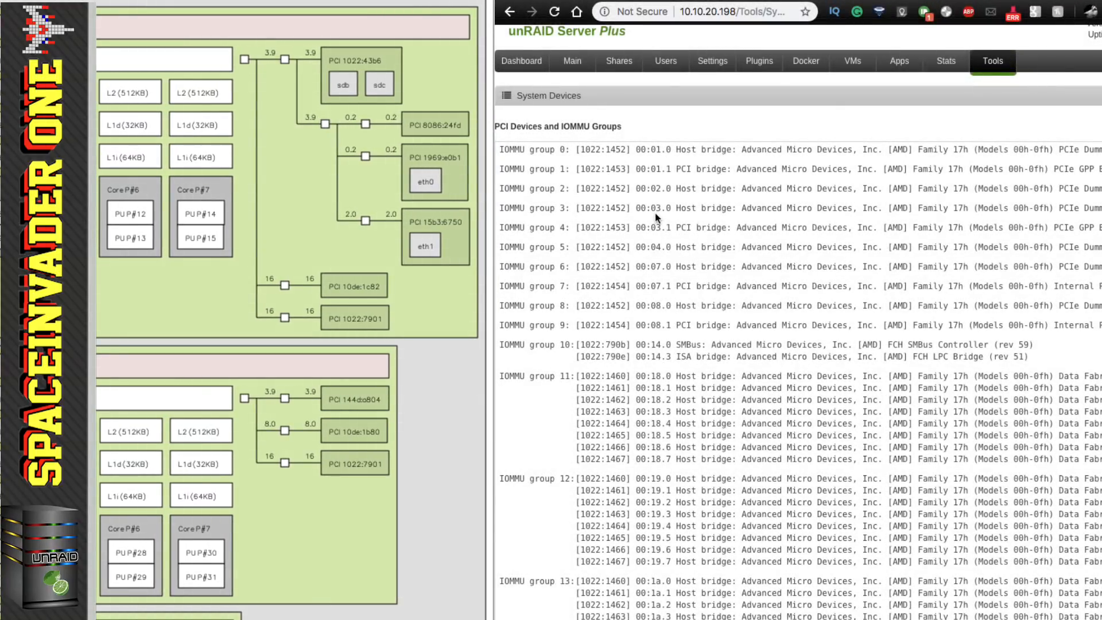
Scroll the IOMMU group list down to the GTX 1050 Ti entry (ID 10de:1c82).
scroll("down", 3)
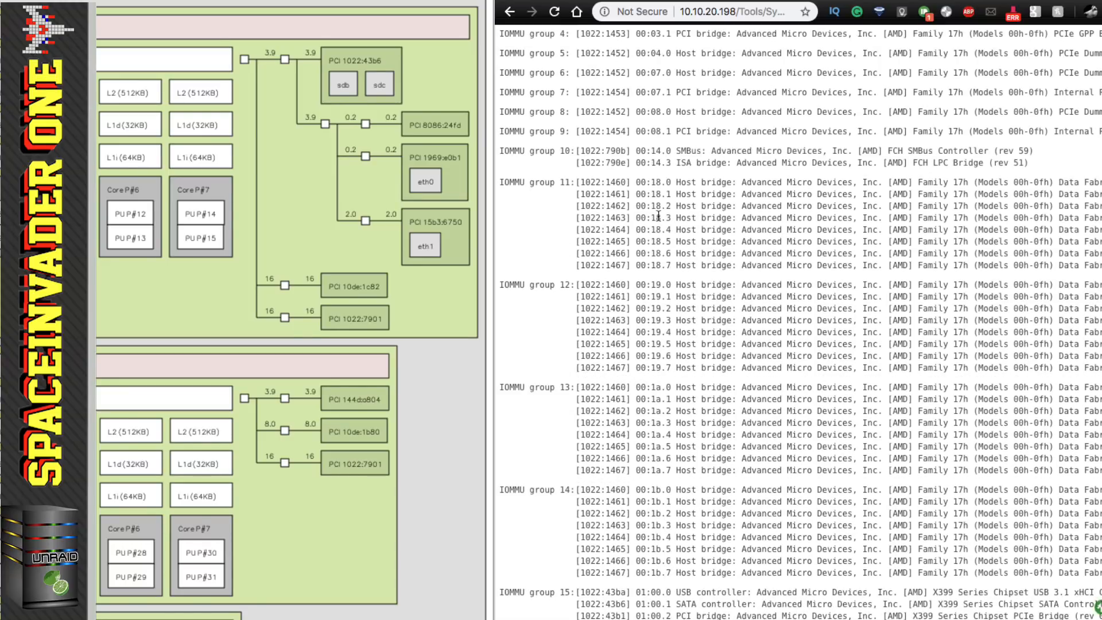
scroll("down", 3)
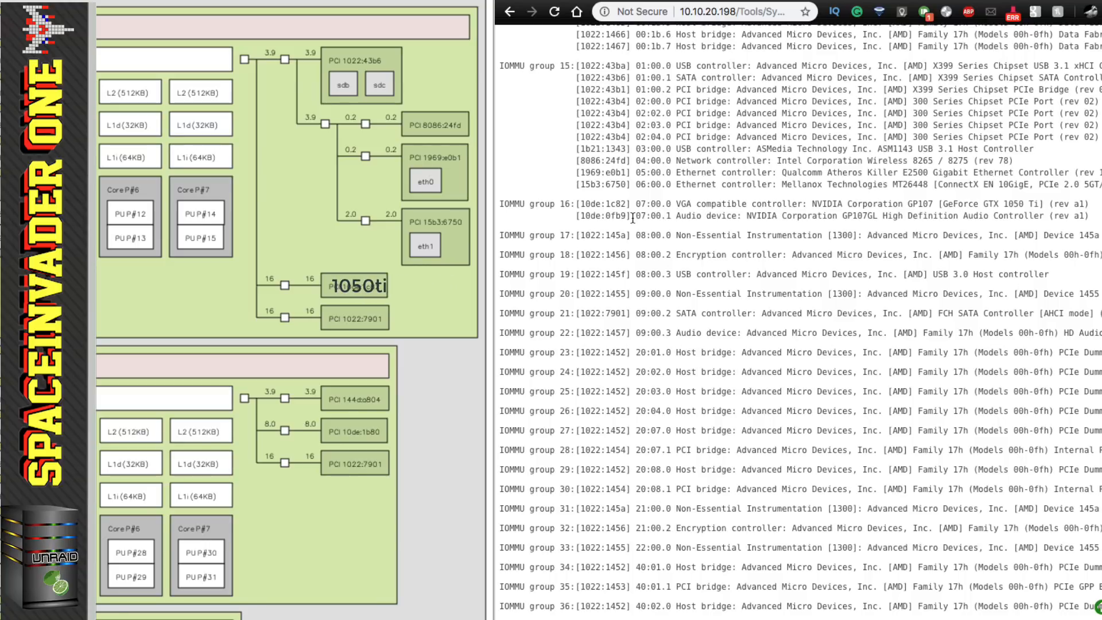
Select the GTX 1080's device ID 10de:1b80 in IOMMU group 45 to label its node '1080'.
scroll("down", 3)
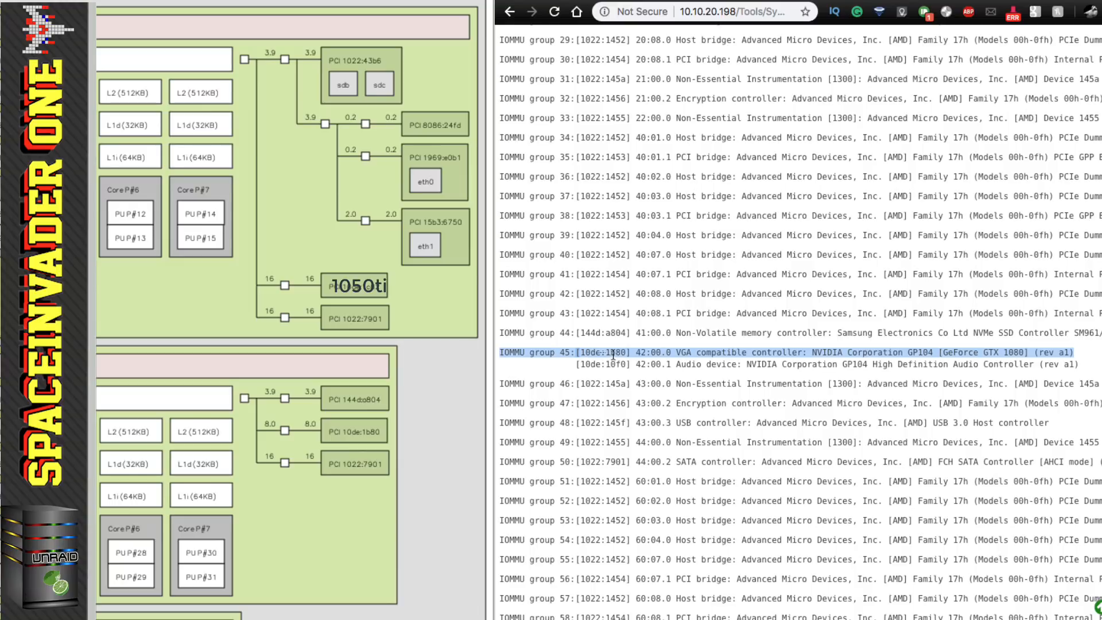
double_click(602, 353)
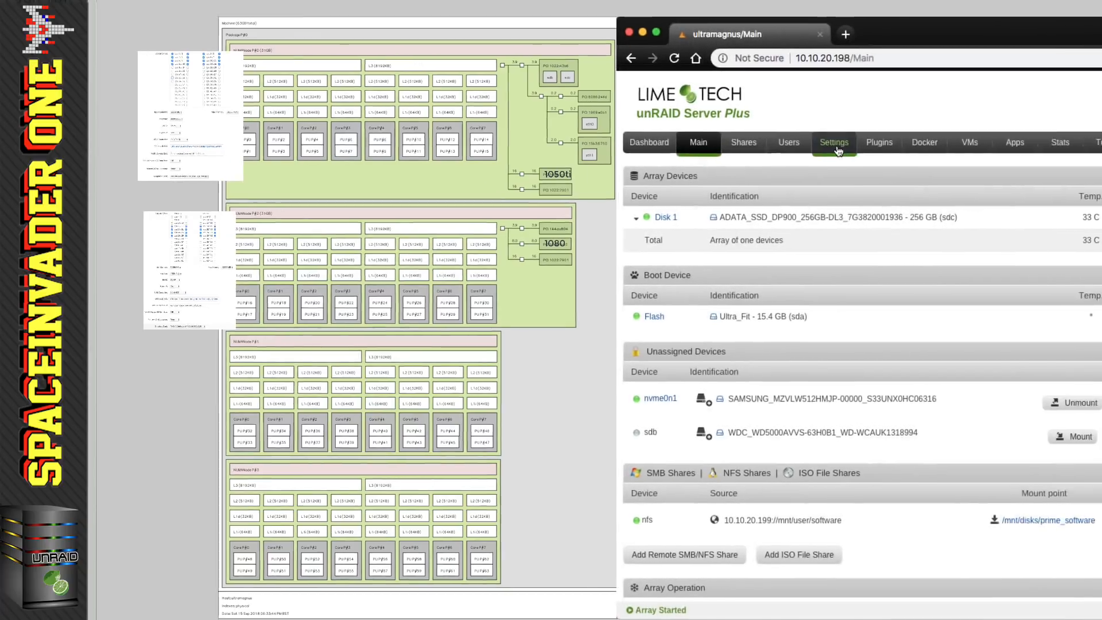
Request a server reboot from the Main page's Array Operation section.
left_click(833, 143)
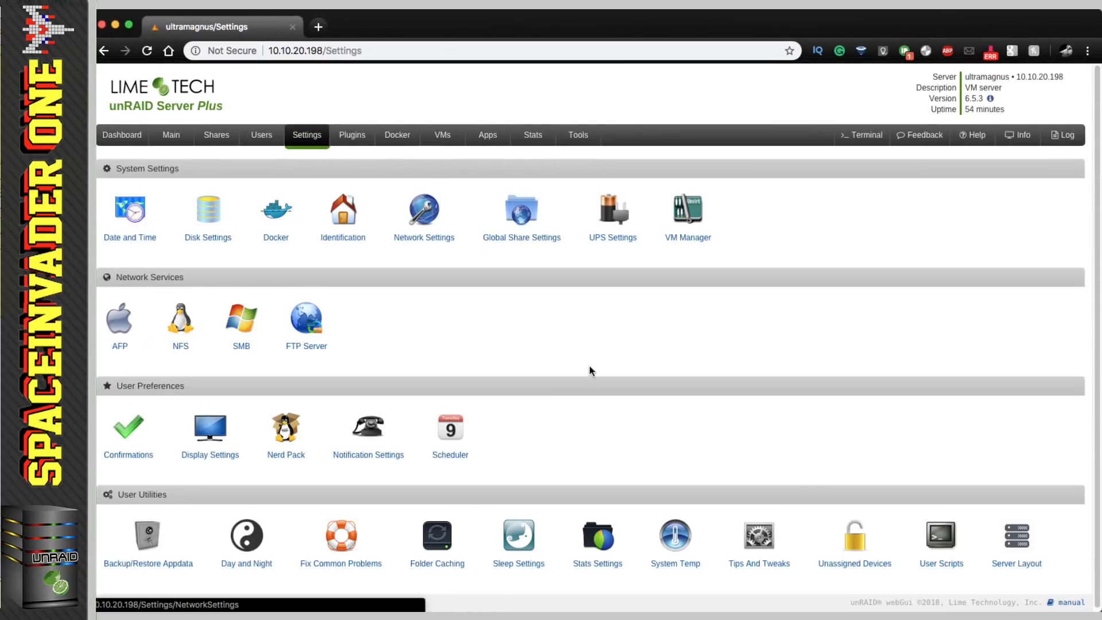
left_click(942, 535)
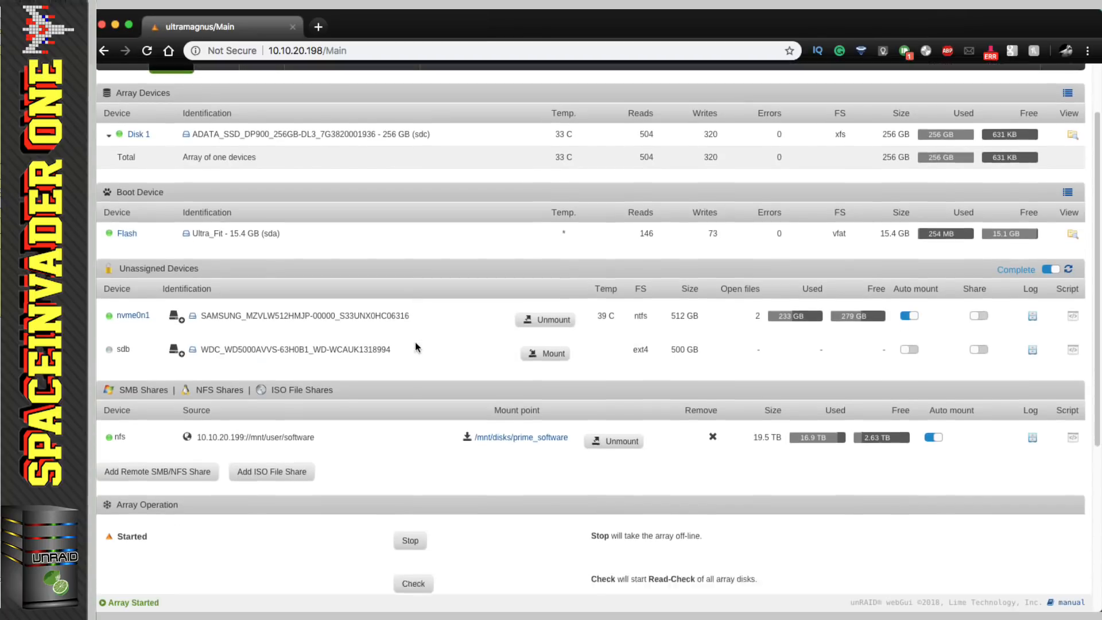
left_click(417, 550)
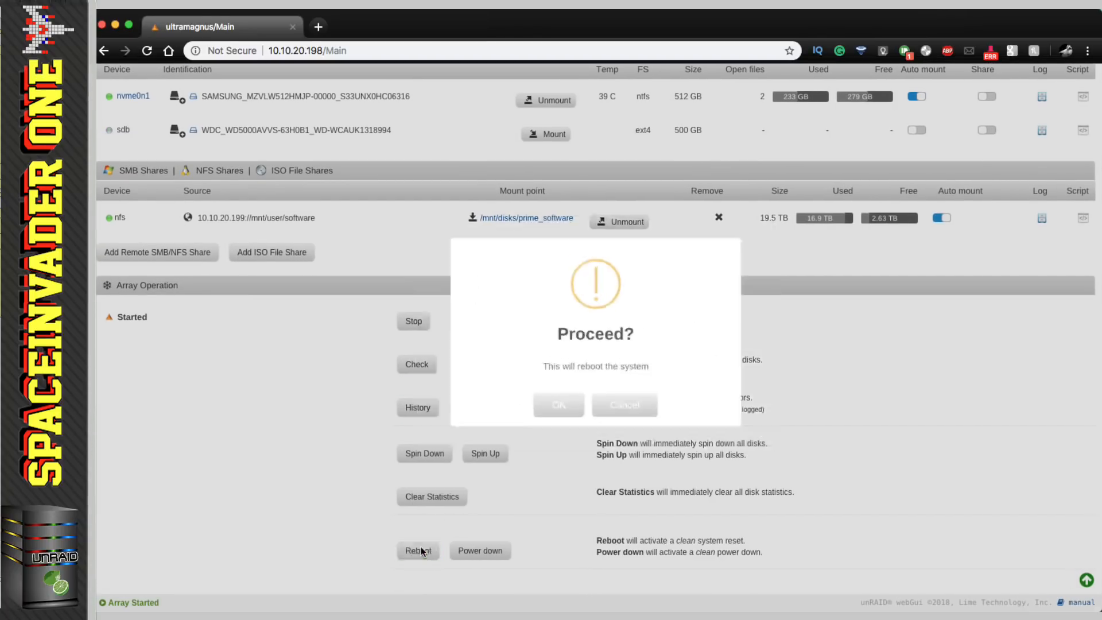